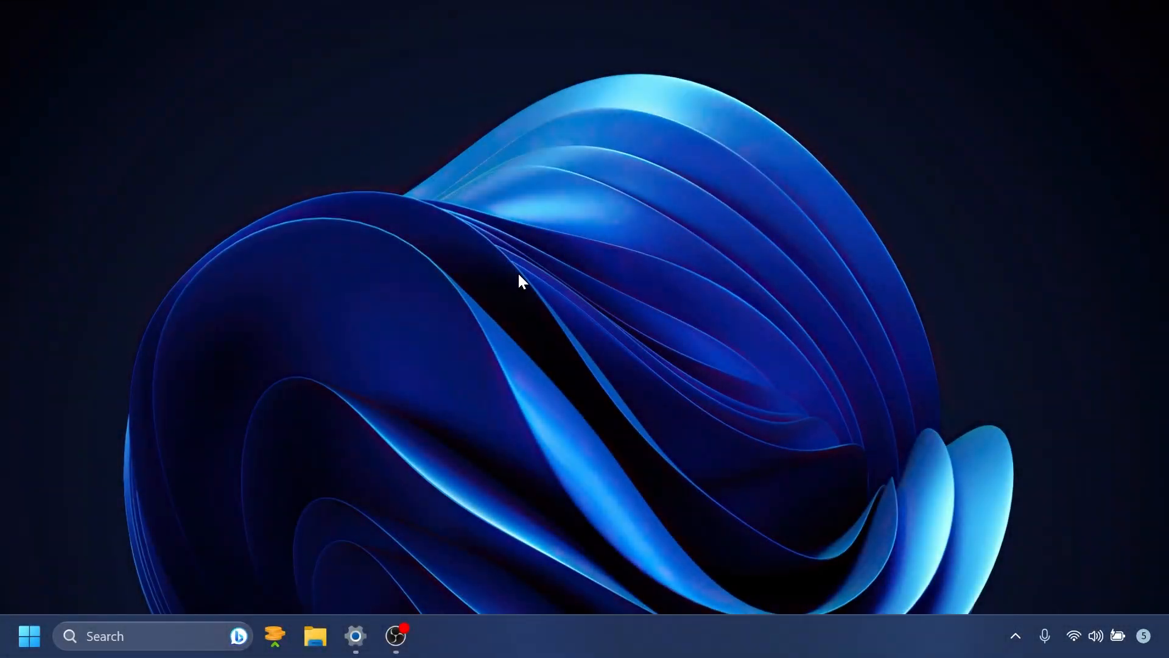
pyautogui.moveTo(356, 636)
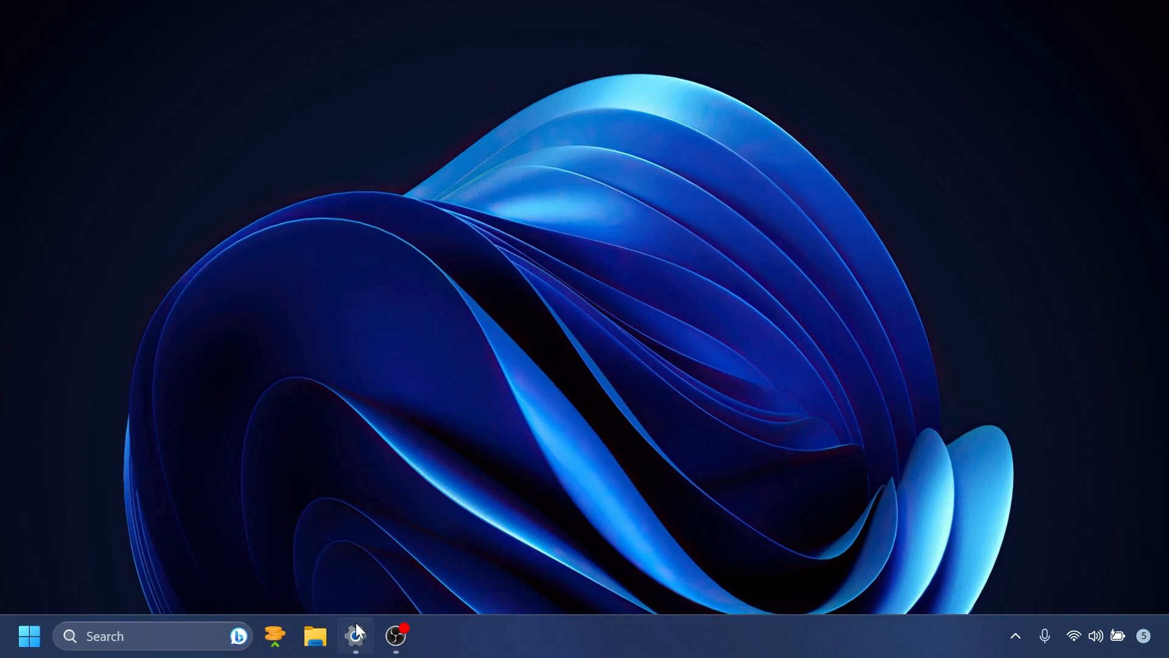
# - Show the About page specs: Windows 11 Pro, version 23H2, build 22631.2050
pyautogui.click(355, 635)
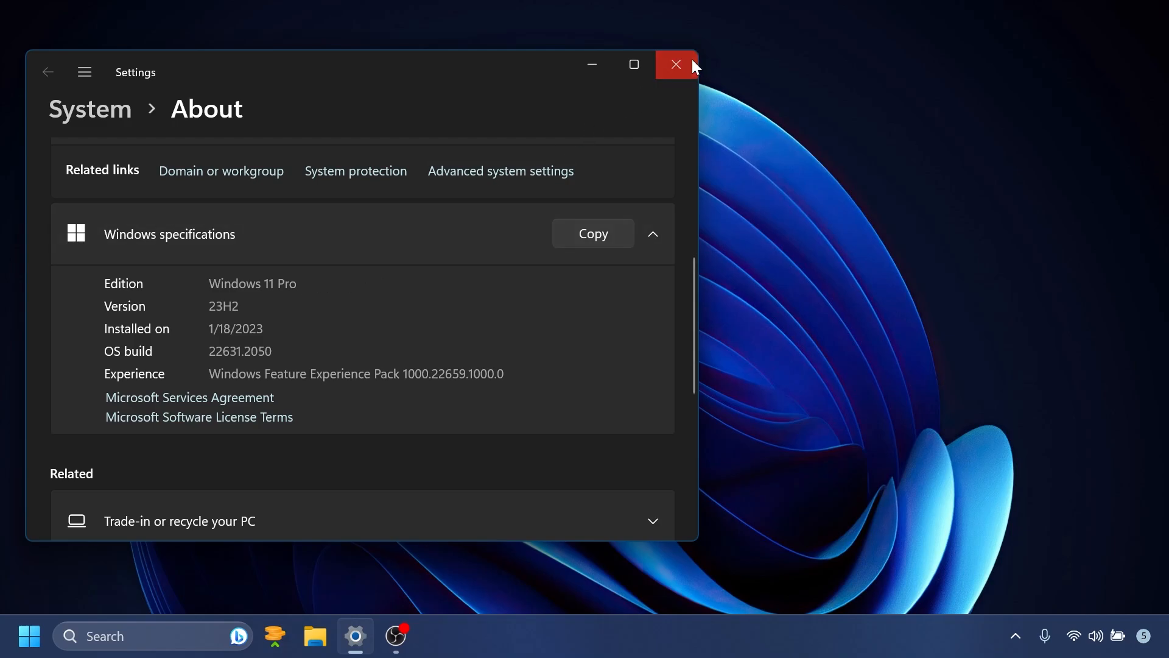
# - Close the Settings window and return to the empty desktop
pyautogui.click(675, 64)
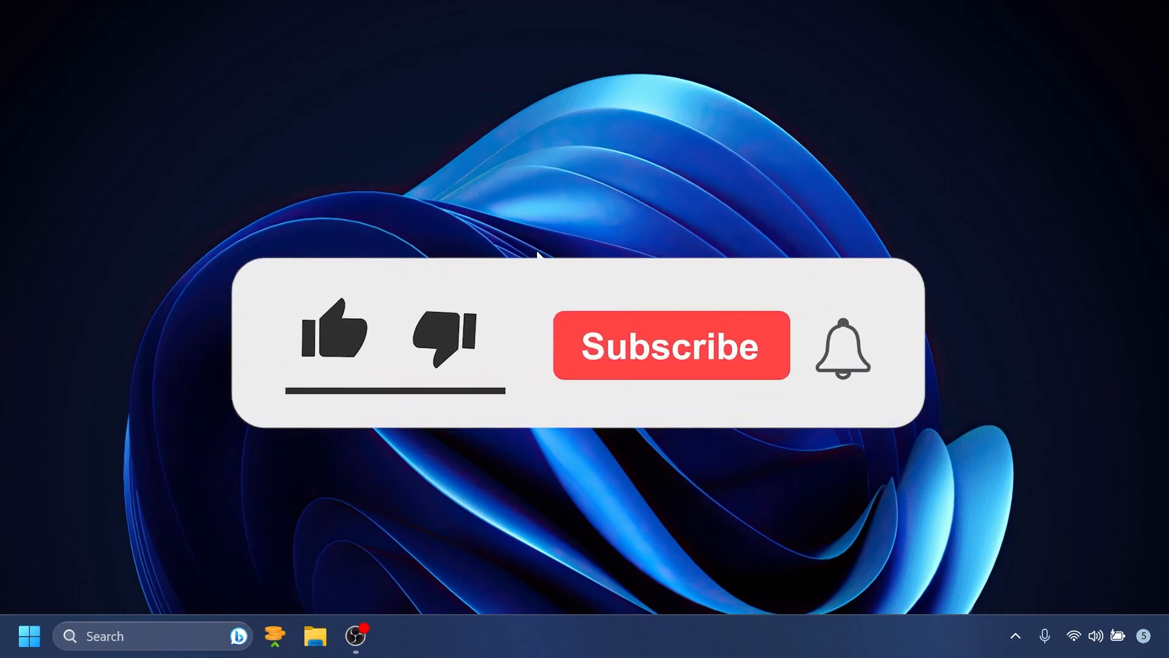
pyautogui.click(334, 334)
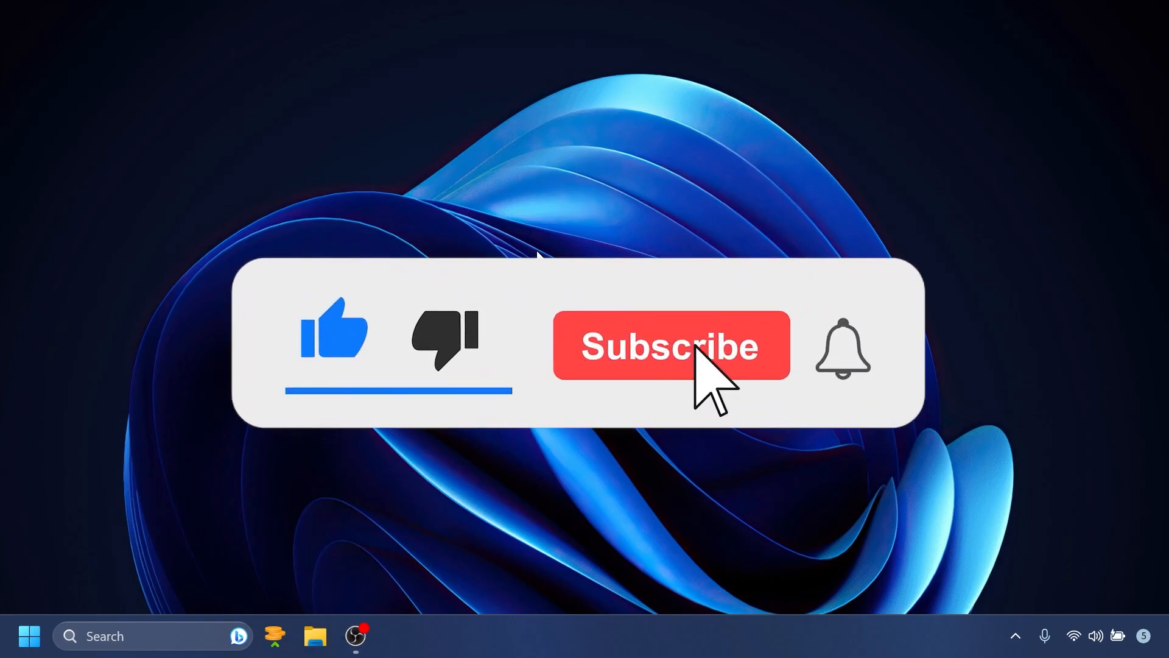
pyautogui.click(669, 344)
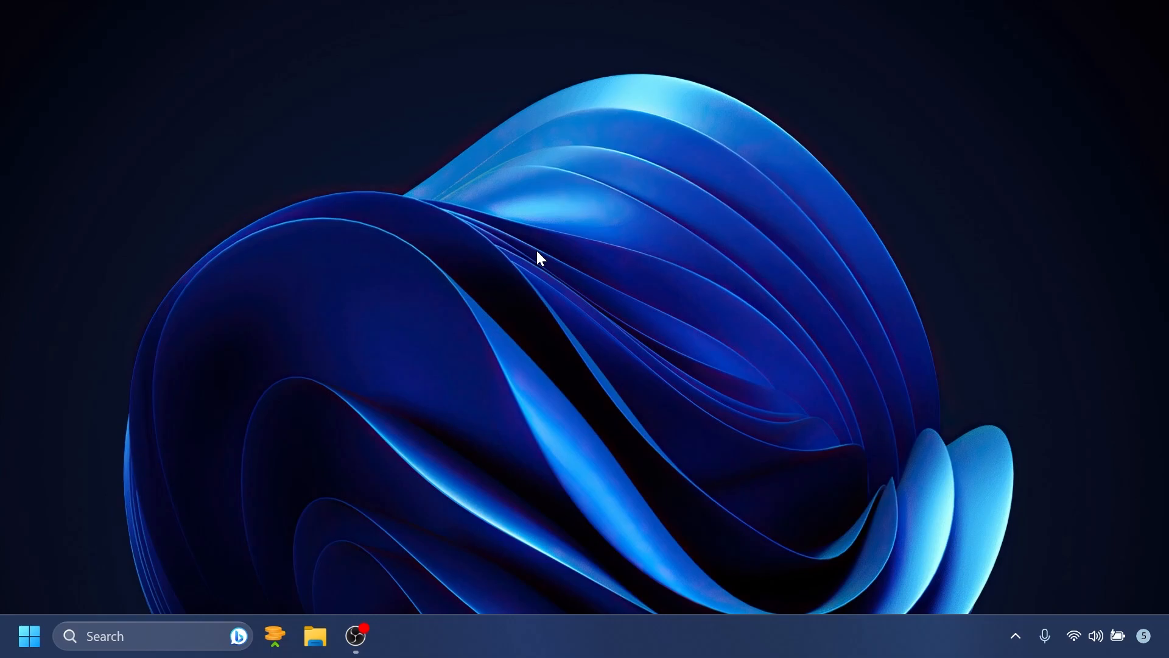
pyautogui.moveTo(337, 569)
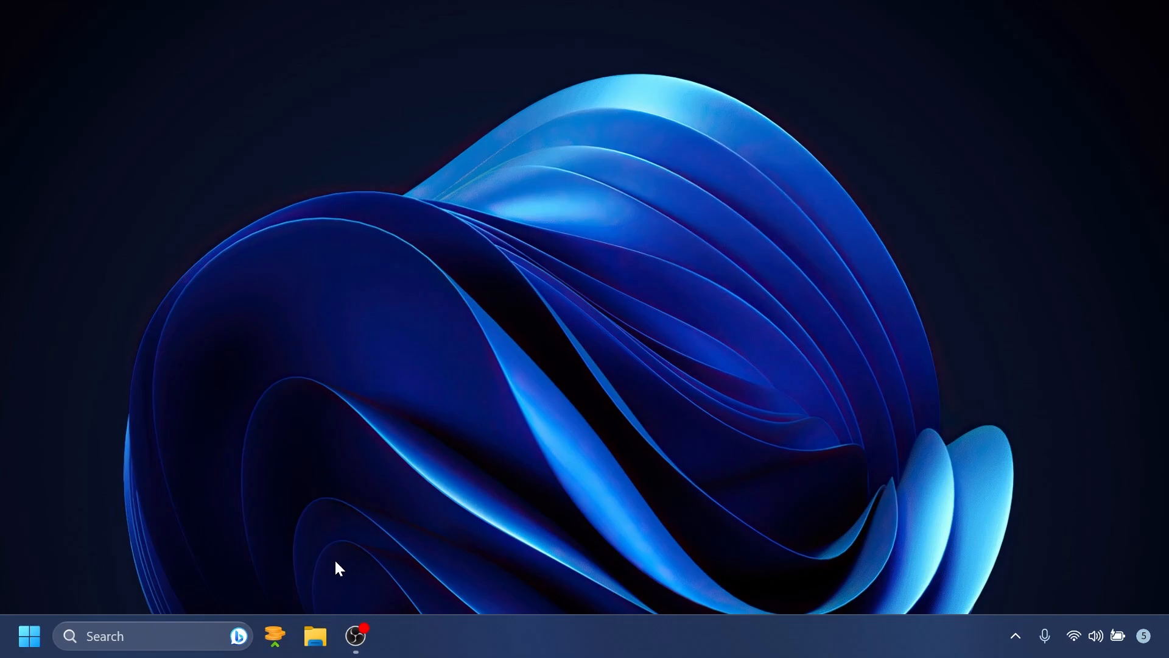
# - View File Explorer Home with Quick access, then reach Settings' Personalization page
pyautogui.click(314, 636)
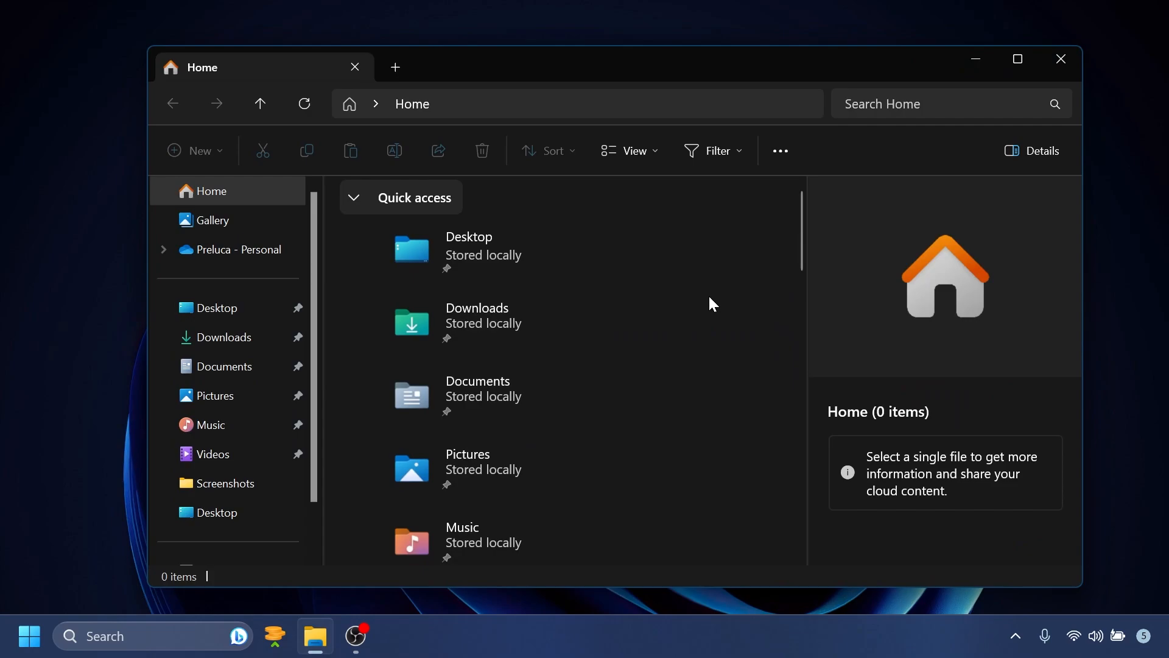
pyautogui.moveTo(768, 334)
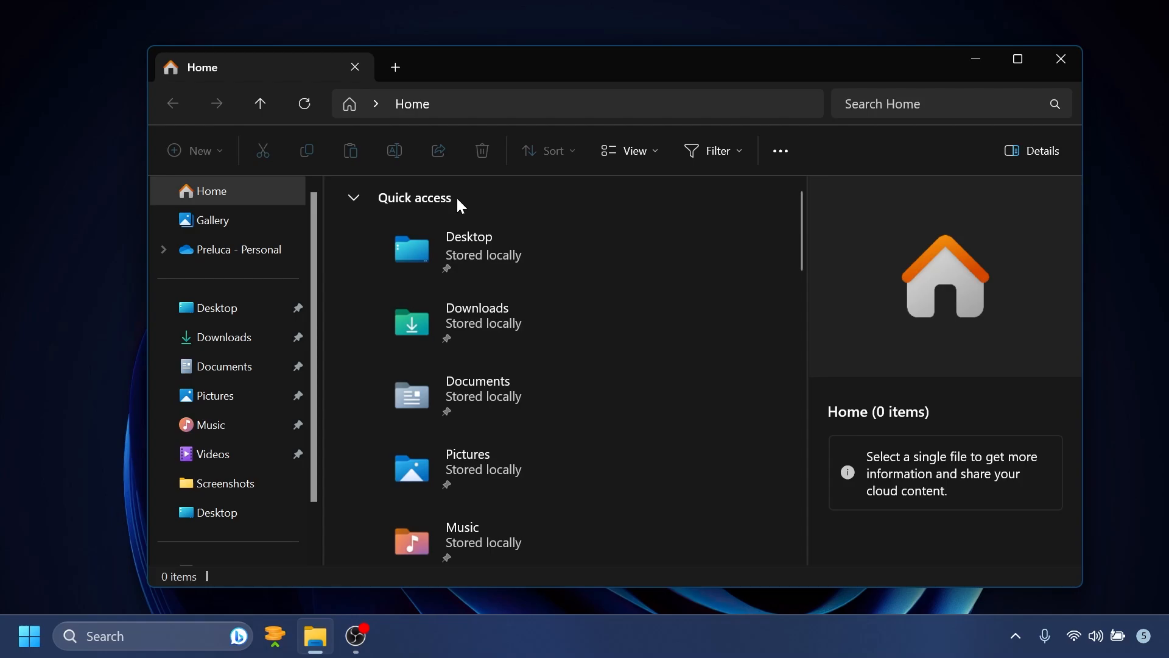
pyautogui.click(212, 220)
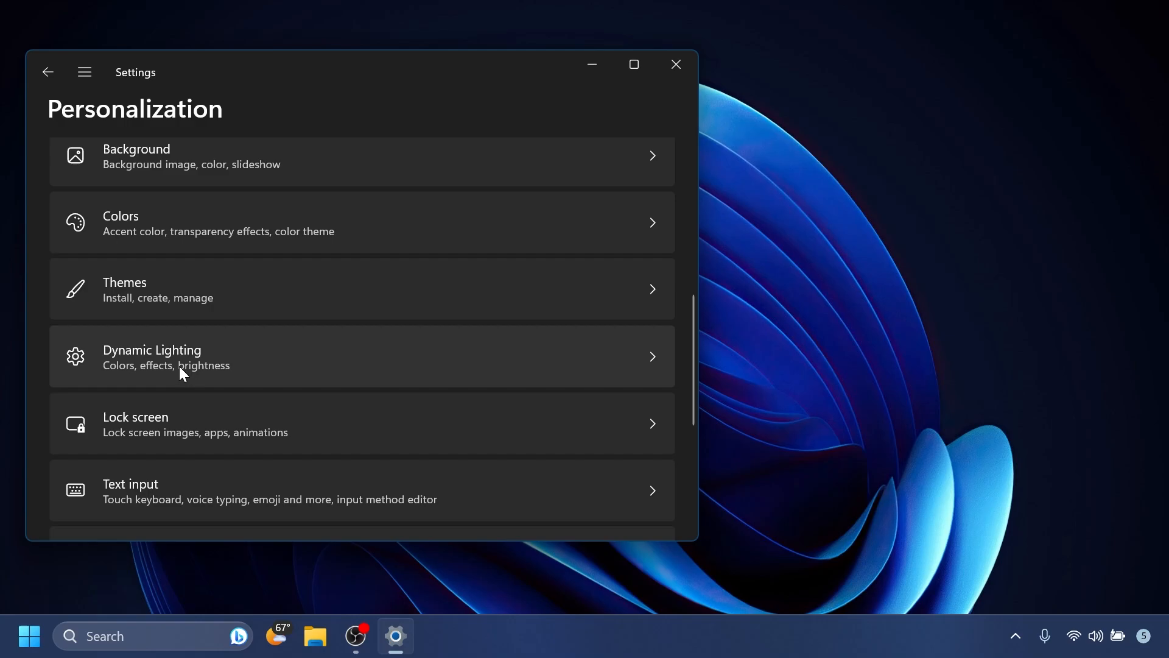
# - Review the Dynamic Lighting settings page, scrolling through its options
pyautogui.click(153, 356)
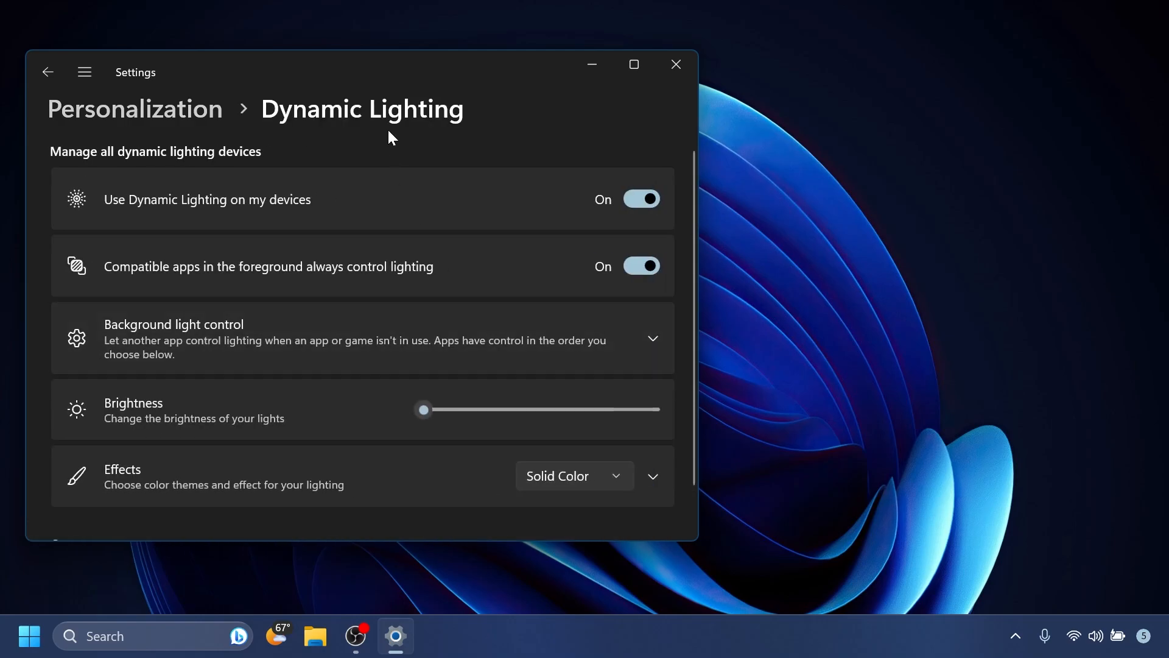
pyautogui.moveTo(395, 244)
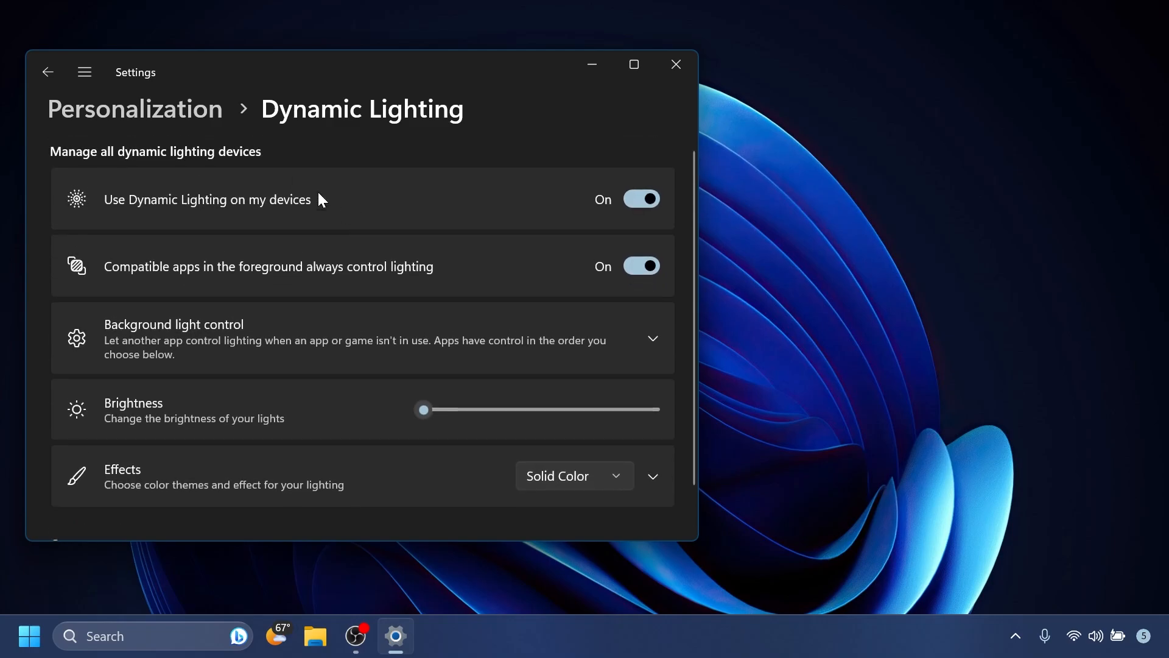
pyautogui.scroll(-3)
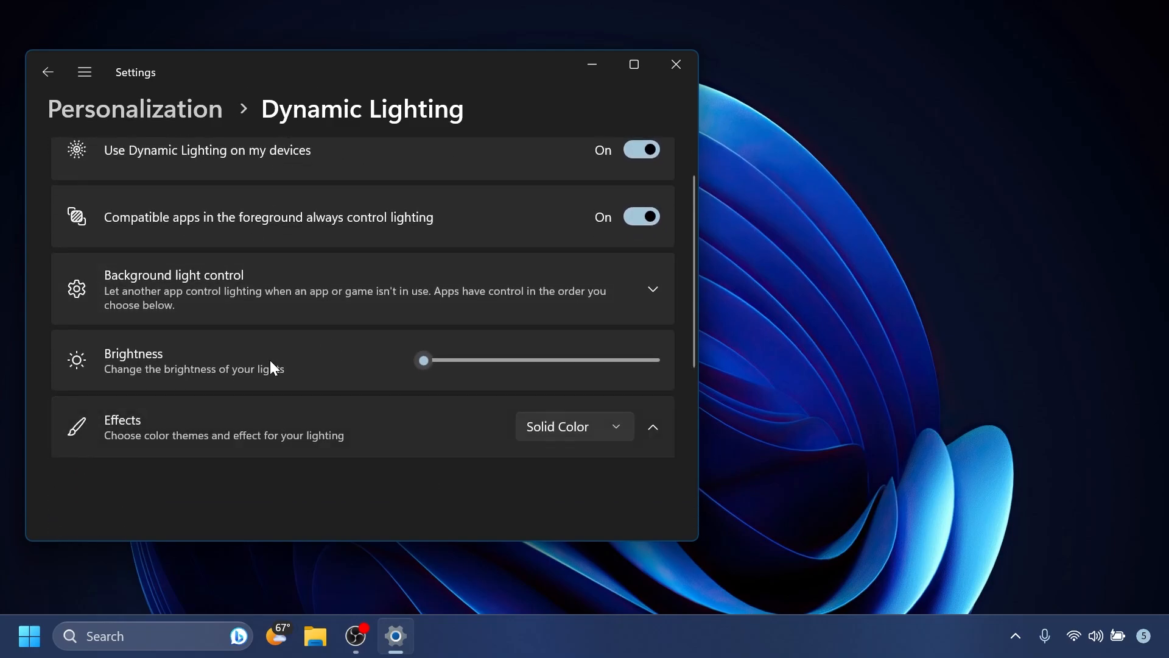
pyautogui.scroll(-3)
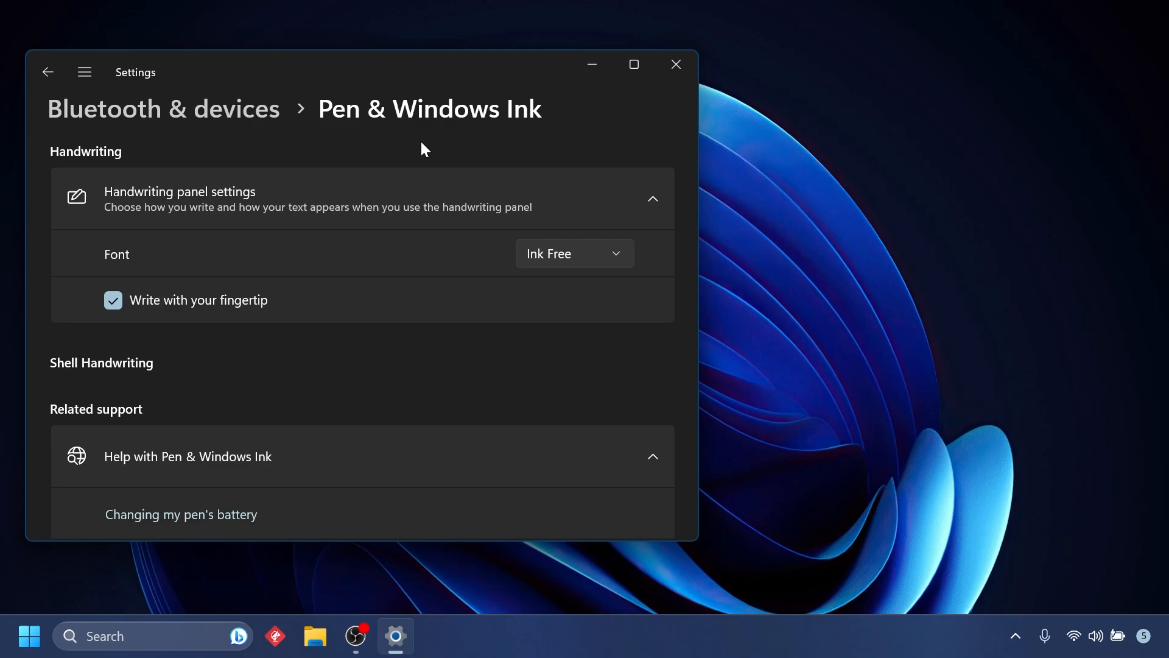
# - Show the settings category list from Pen & Windows Ink, then close Settings
pyautogui.click(84, 72)
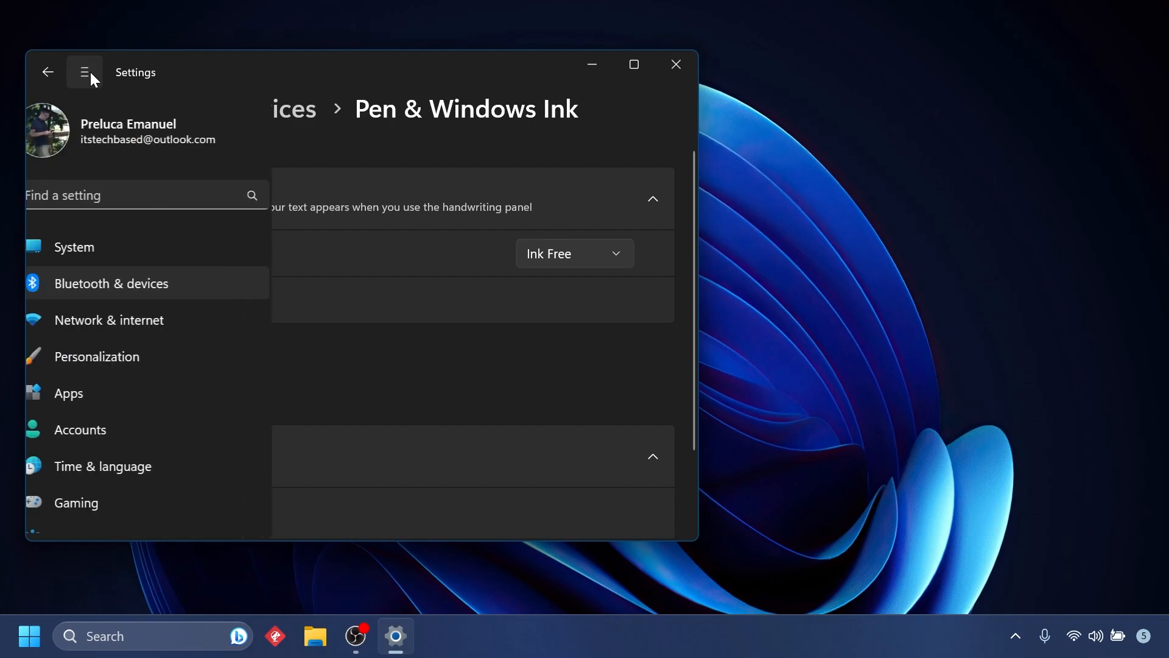
pyautogui.click(84, 72)
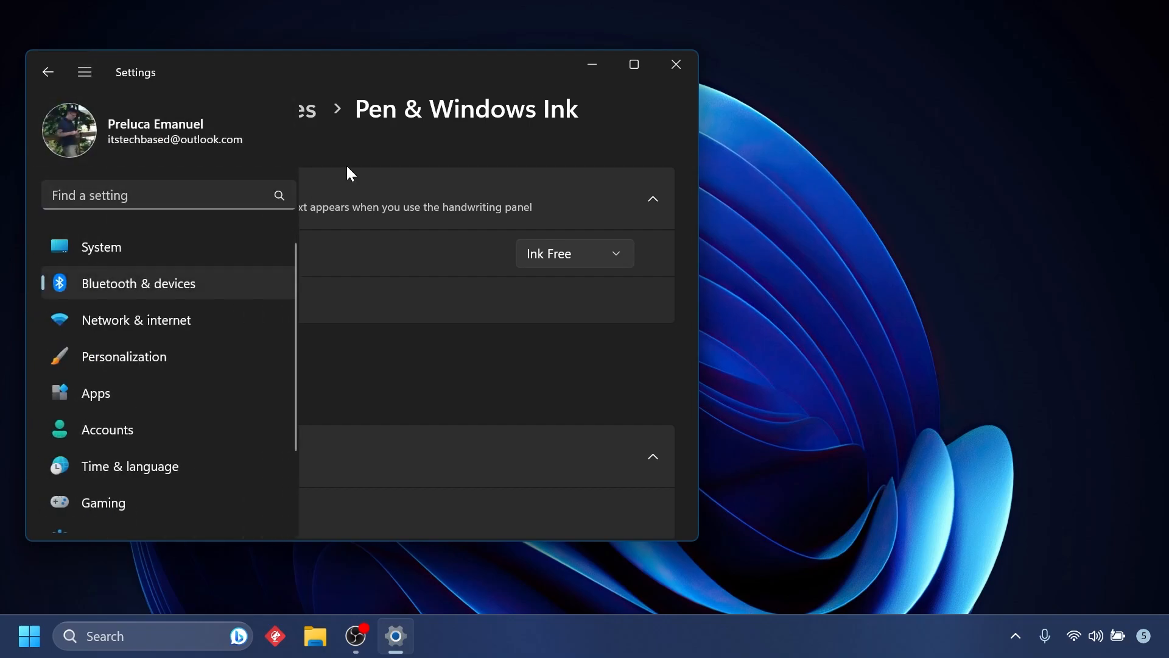
pyautogui.click(674, 64)
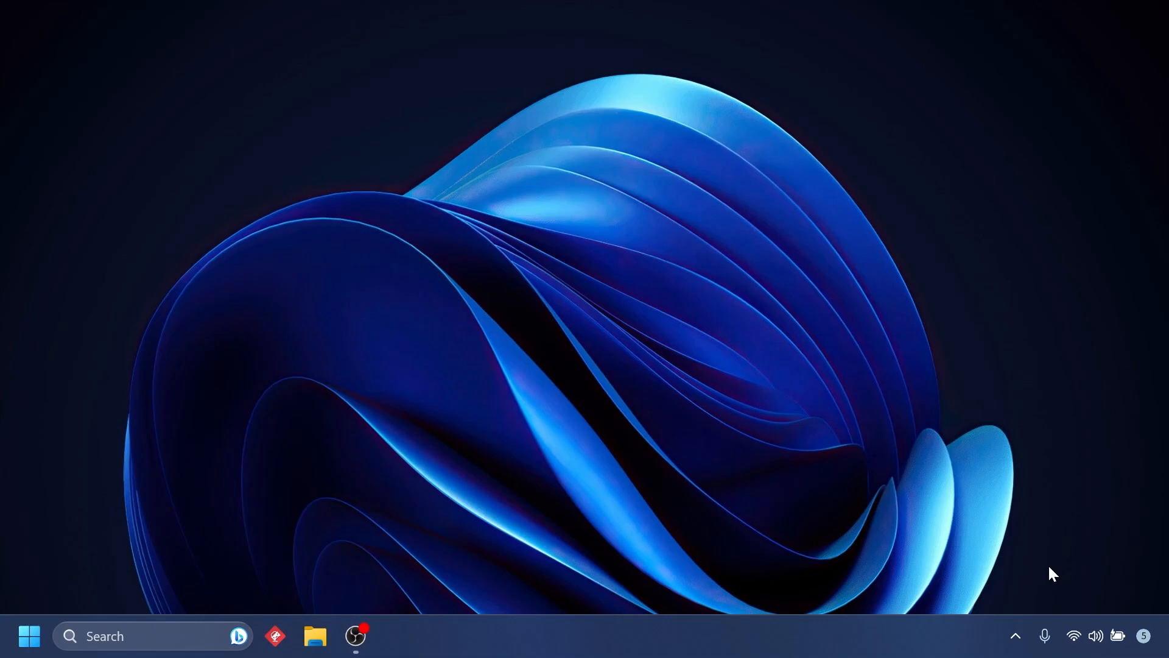
# - Show Quick Settings sound output and set spatial sound to Windows Sonic for Headphones
pyautogui.click(1084, 636)
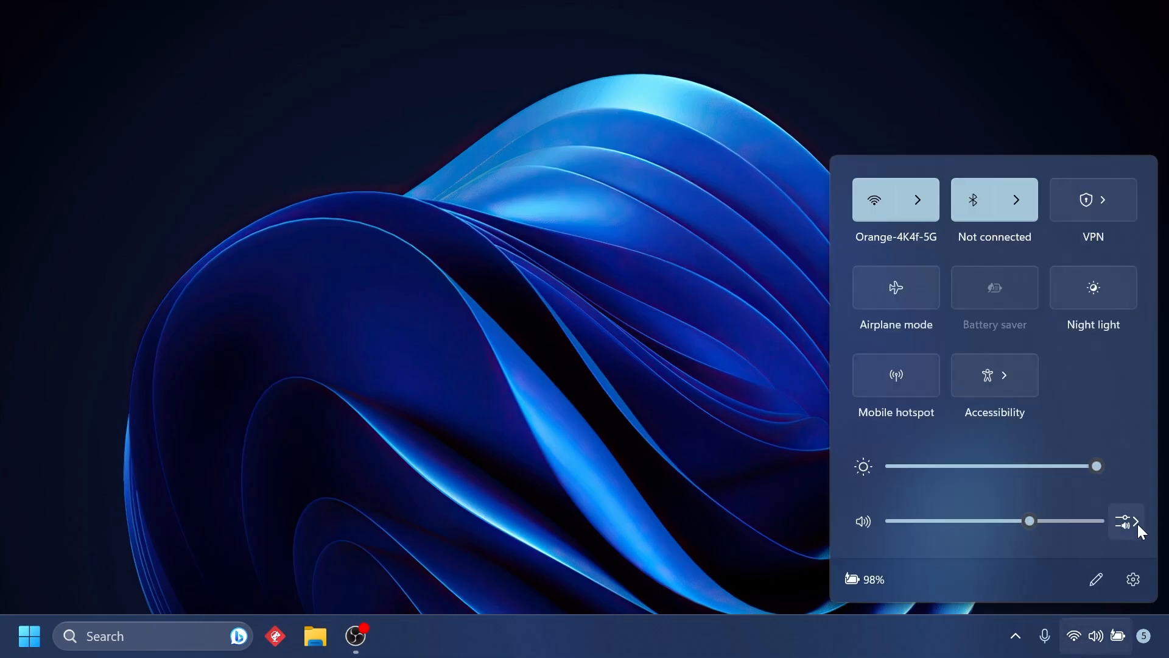
pyautogui.click(1136, 520)
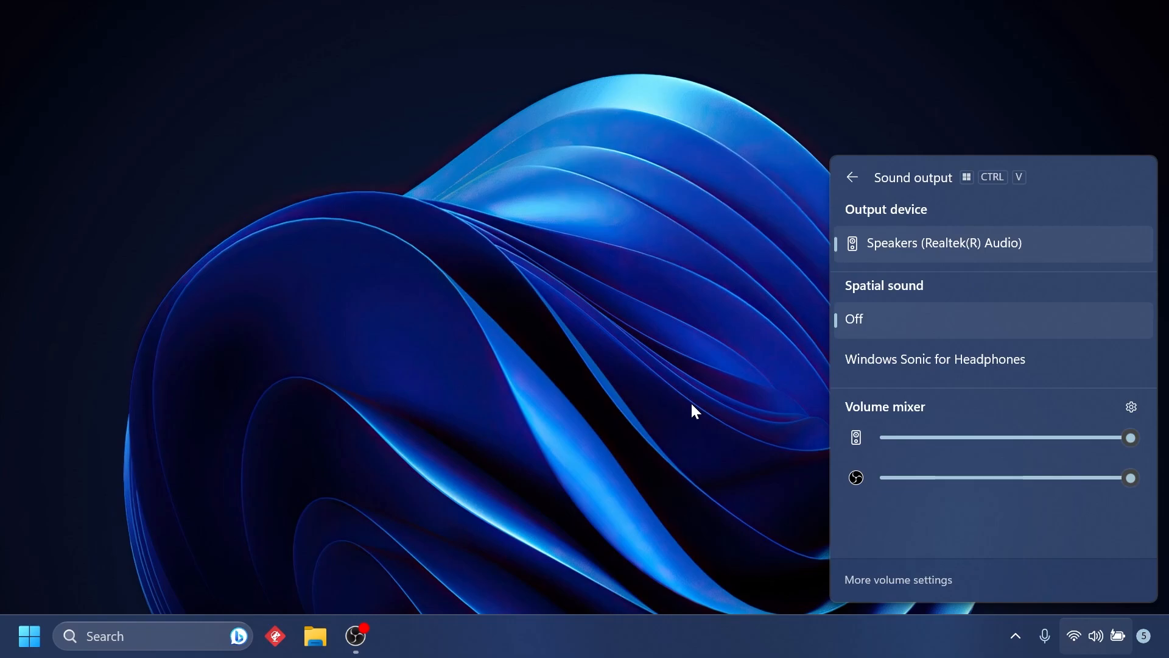
pyautogui.moveTo(928, 372)
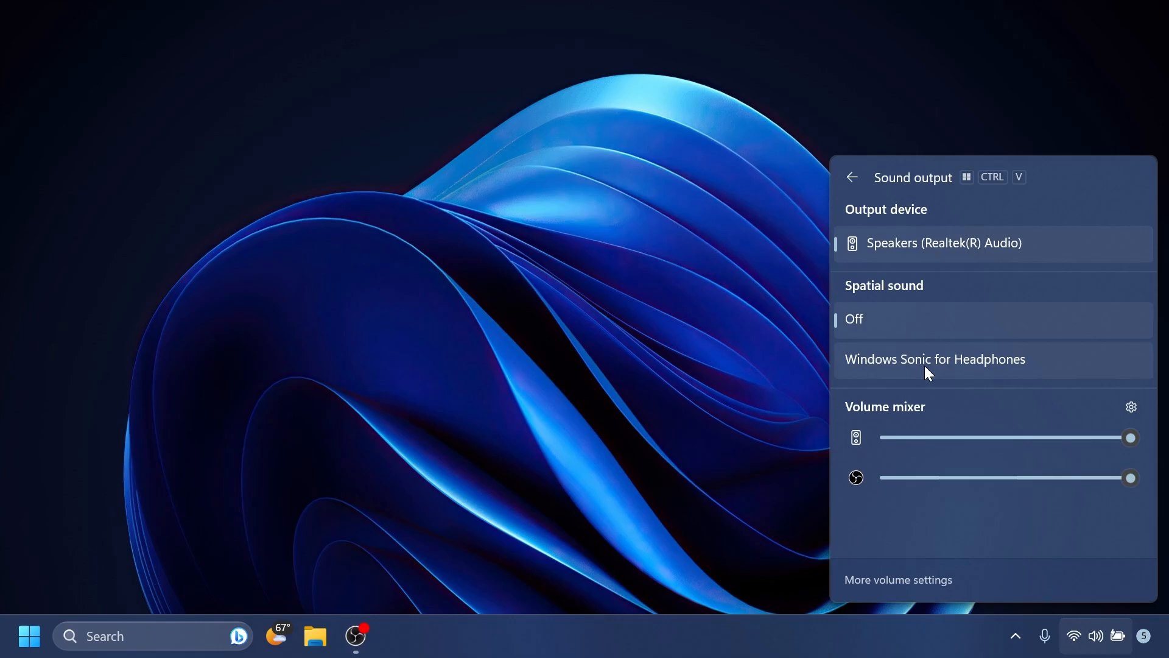
pyautogui.moveTo(925, 372)
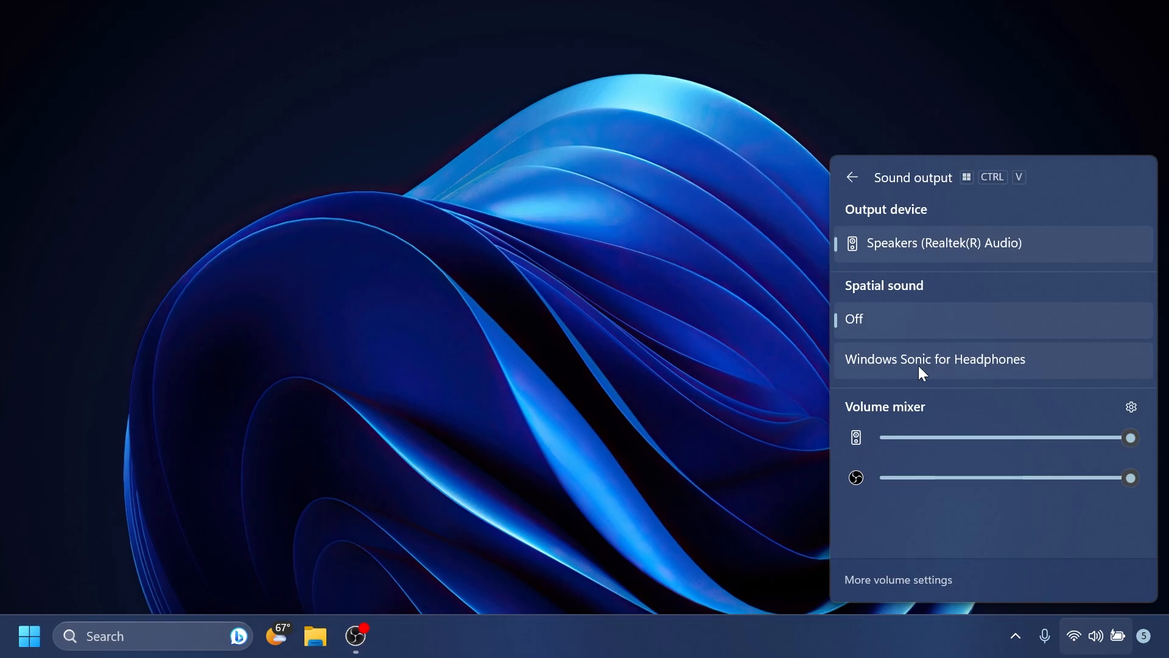
pyautogui.click(517, 338)
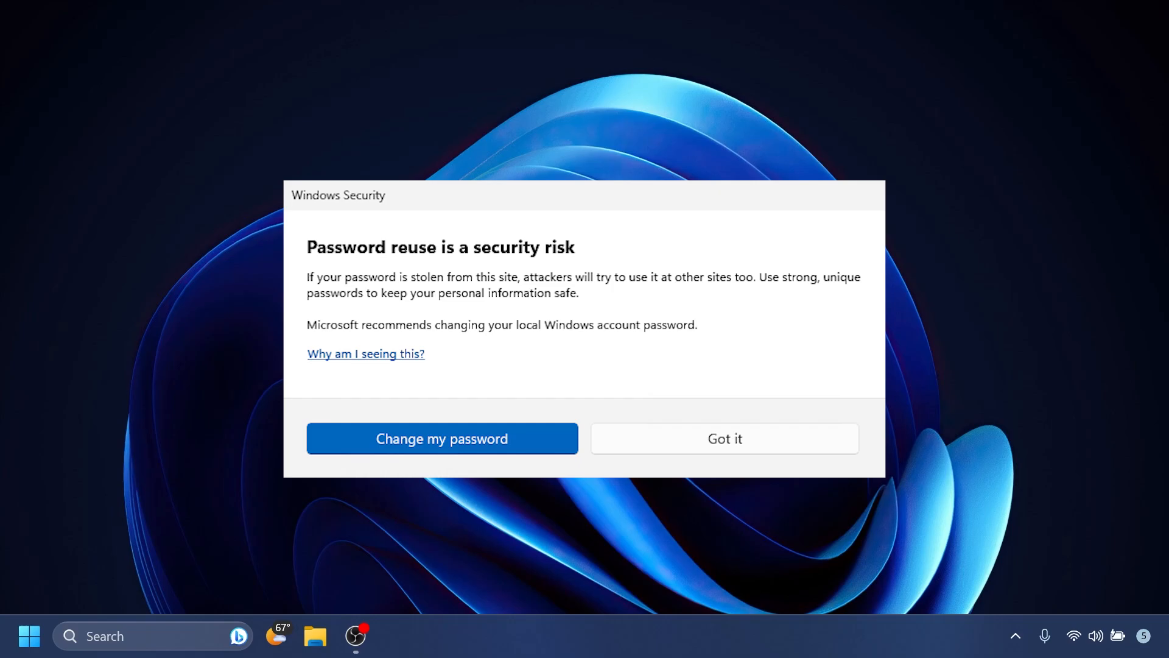
# - Search the taskbar for 'narrator' to surface the Narrator app and settings
pyautogui.write('narrator')
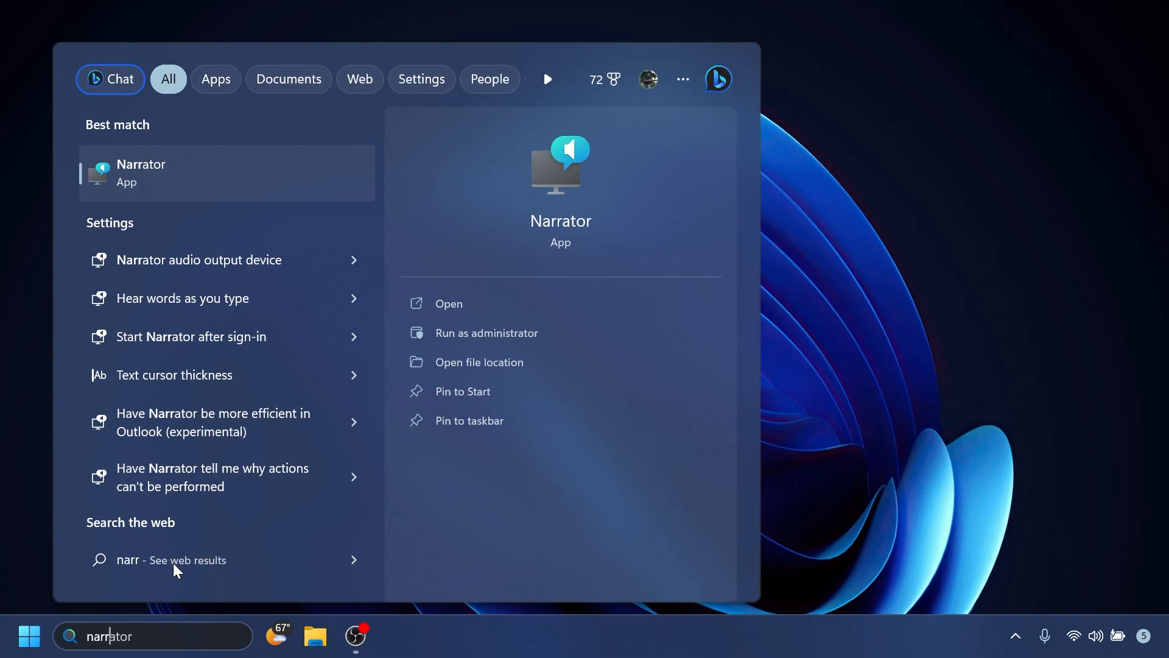
pyautogui.moveTo(882, 451)
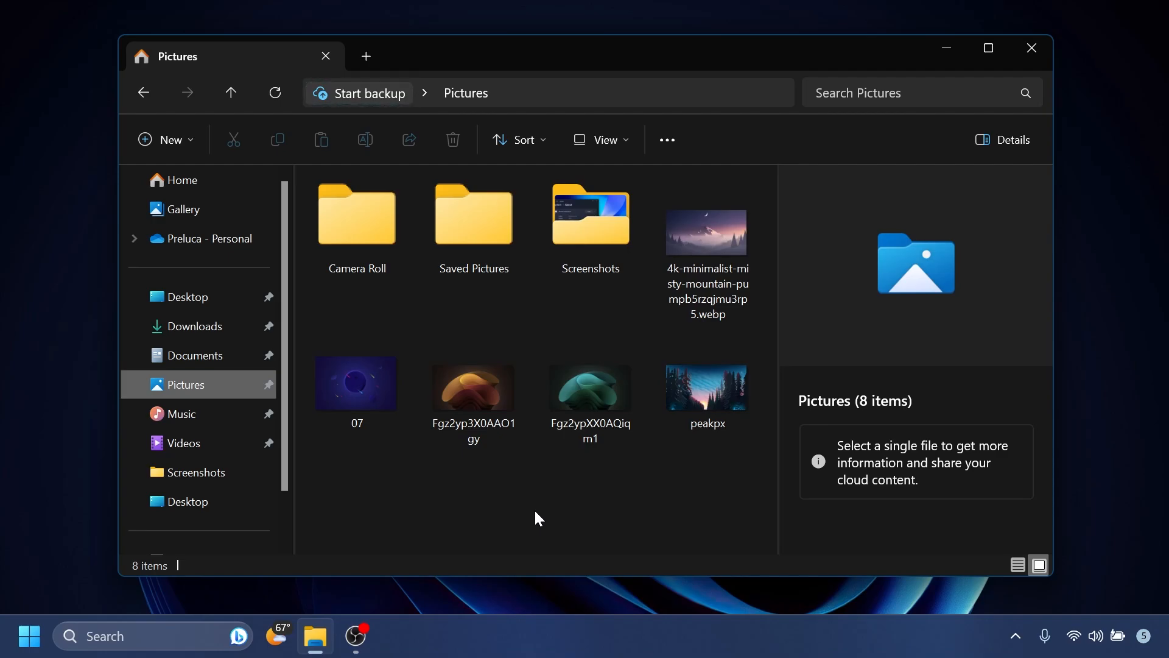
# - Bring up the Share panel for the Fgz2yp3X0AAO1gy.jpg picture in Pictures
pyautogui.click(472, 384)
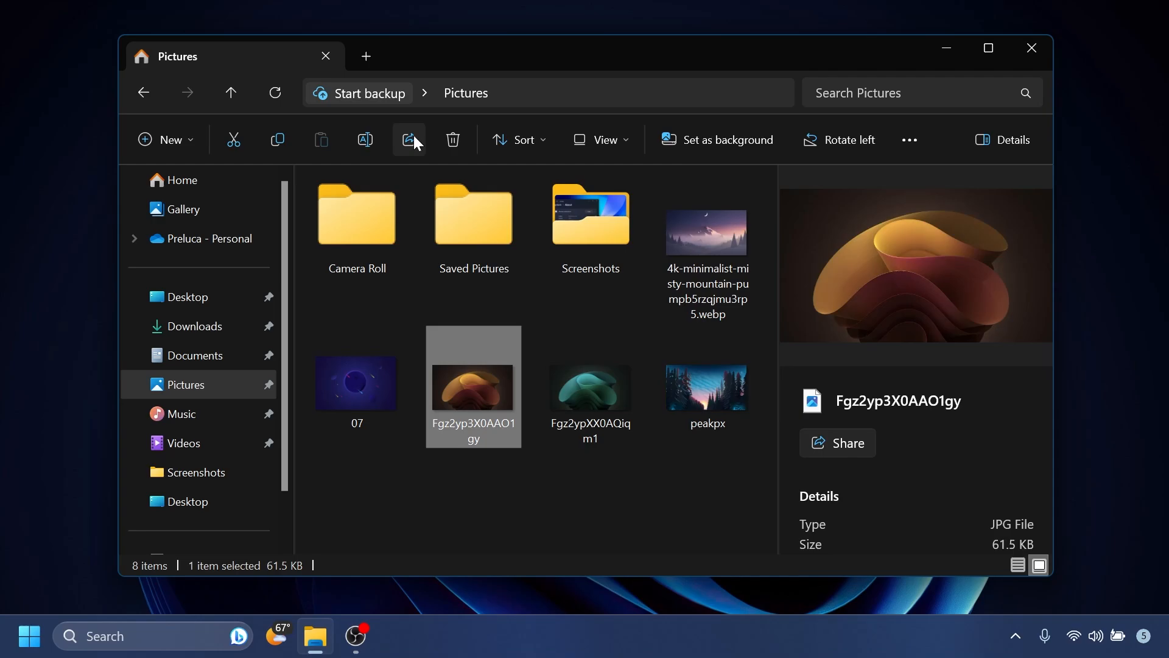
pyautogui.click(409, 139)
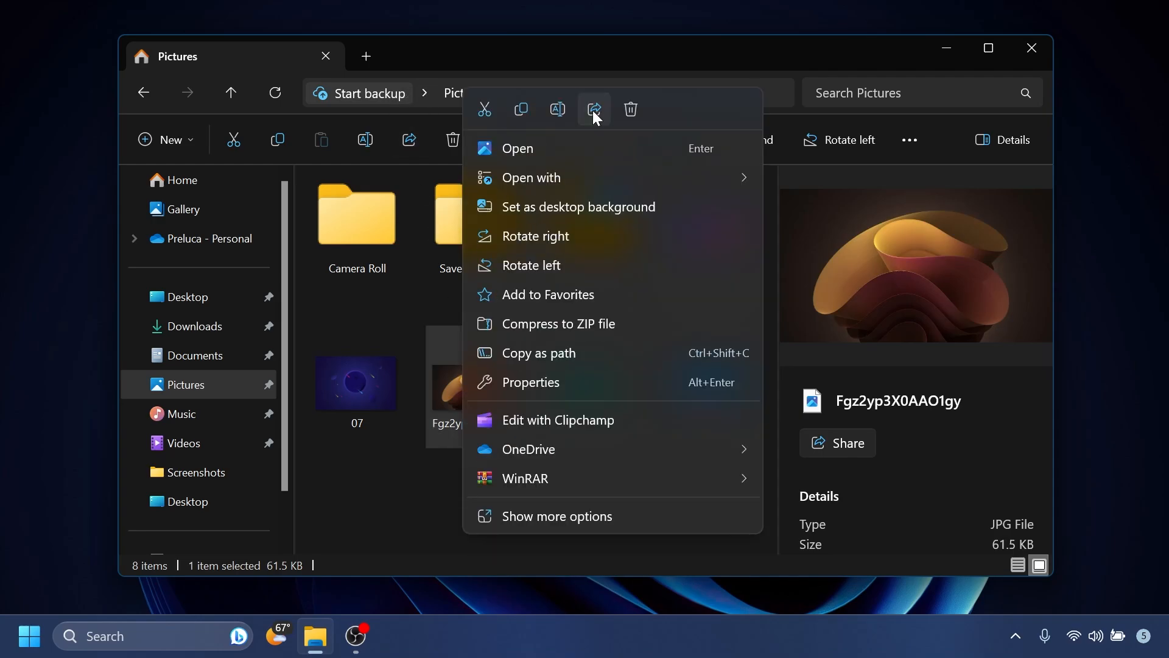
pyautogui.click(593, 110)
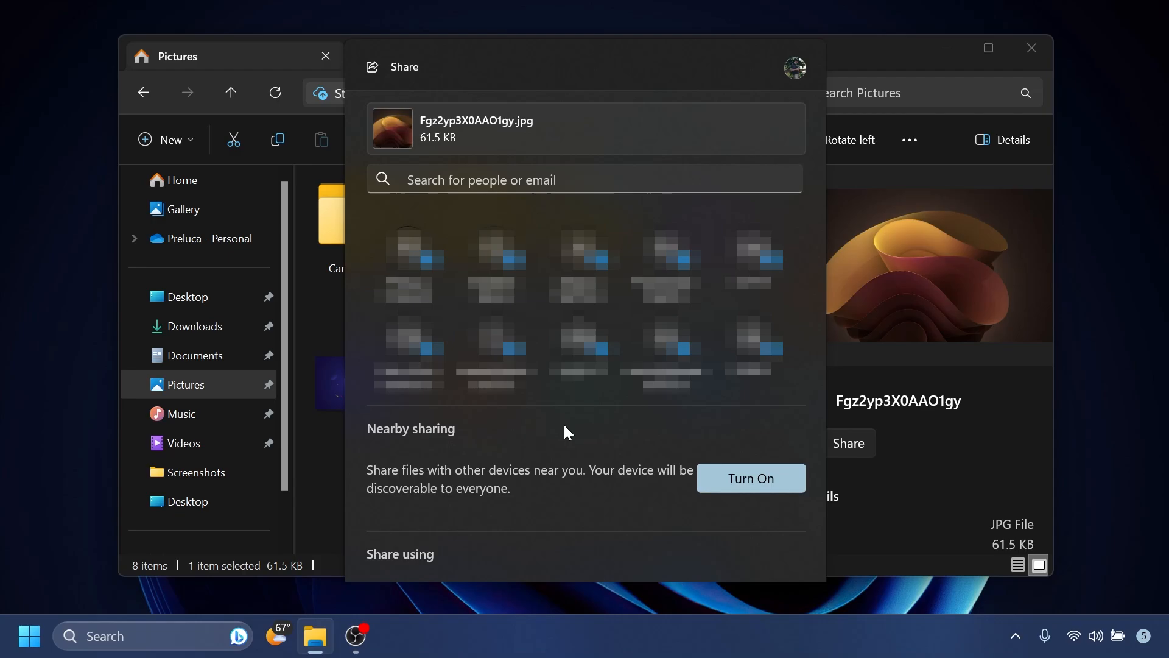
pyautogui.moveTo(450, 444)
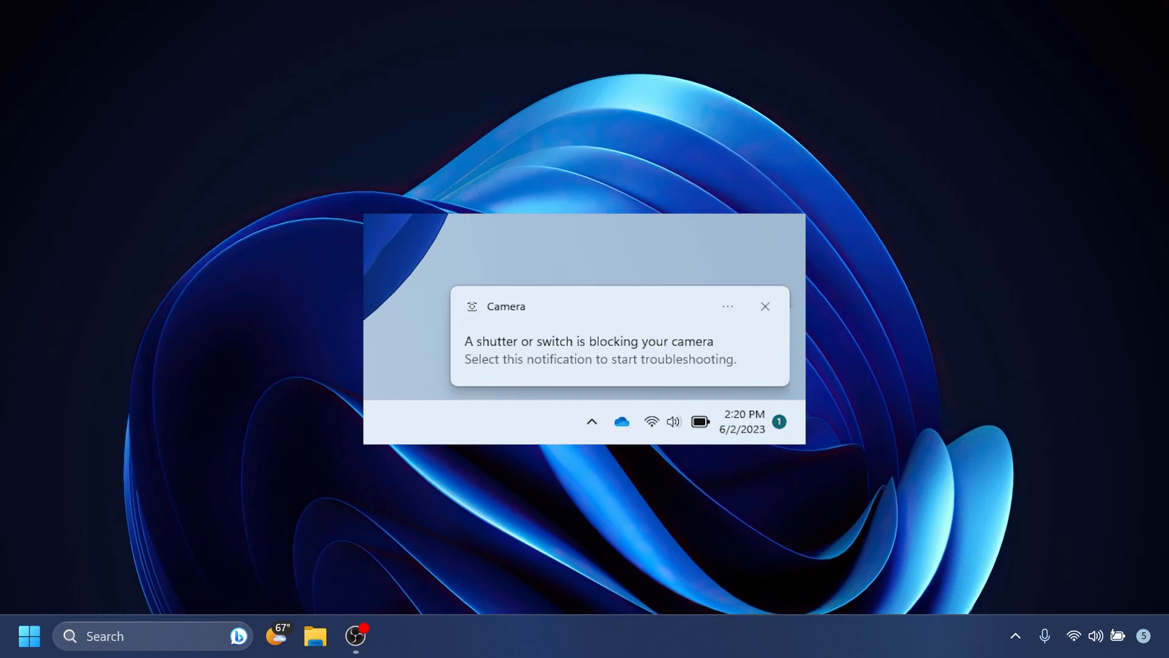
# - Reach the Personalization Taskbar settings page from the taskbar menu
pyautogui.click(765, 307)
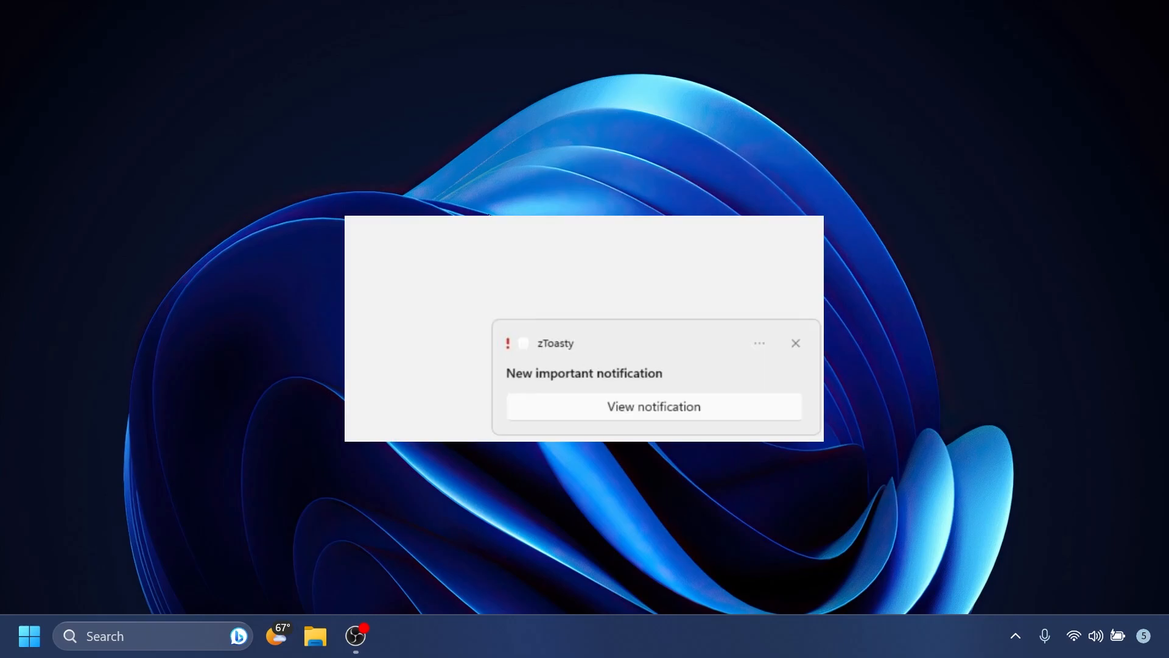
pyautogui.click(795, 343)
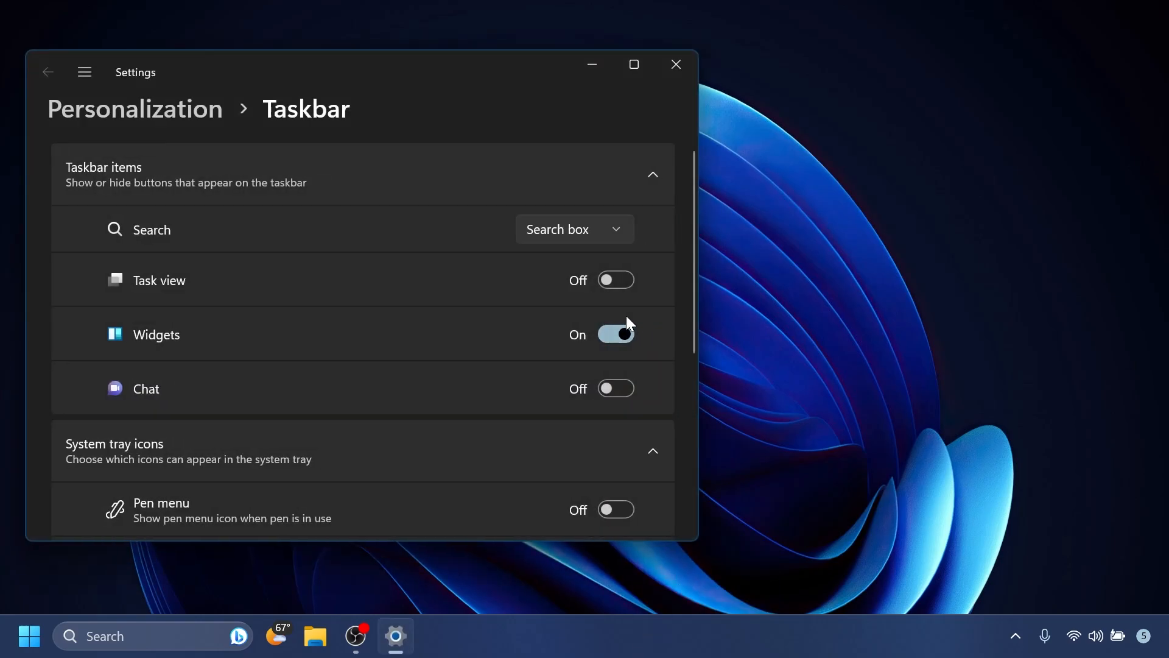
# - Expand Taskbar behaviors, then go to the System For developers page
pyautogui.scroll(-3)
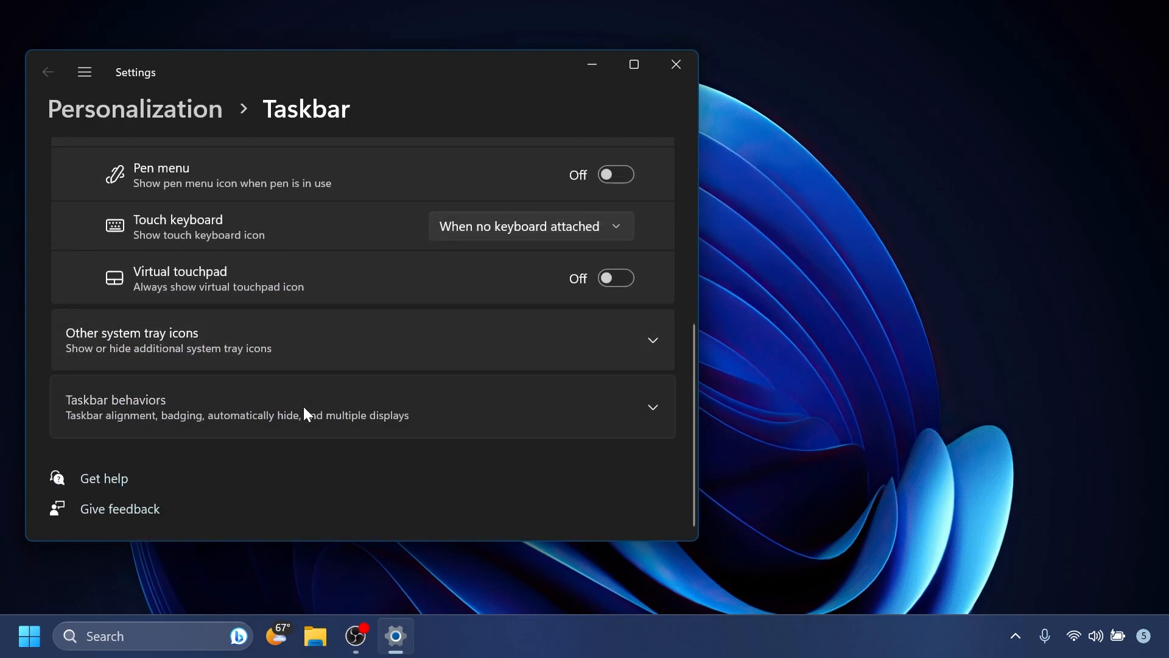
pyautogui.click(363, 407)
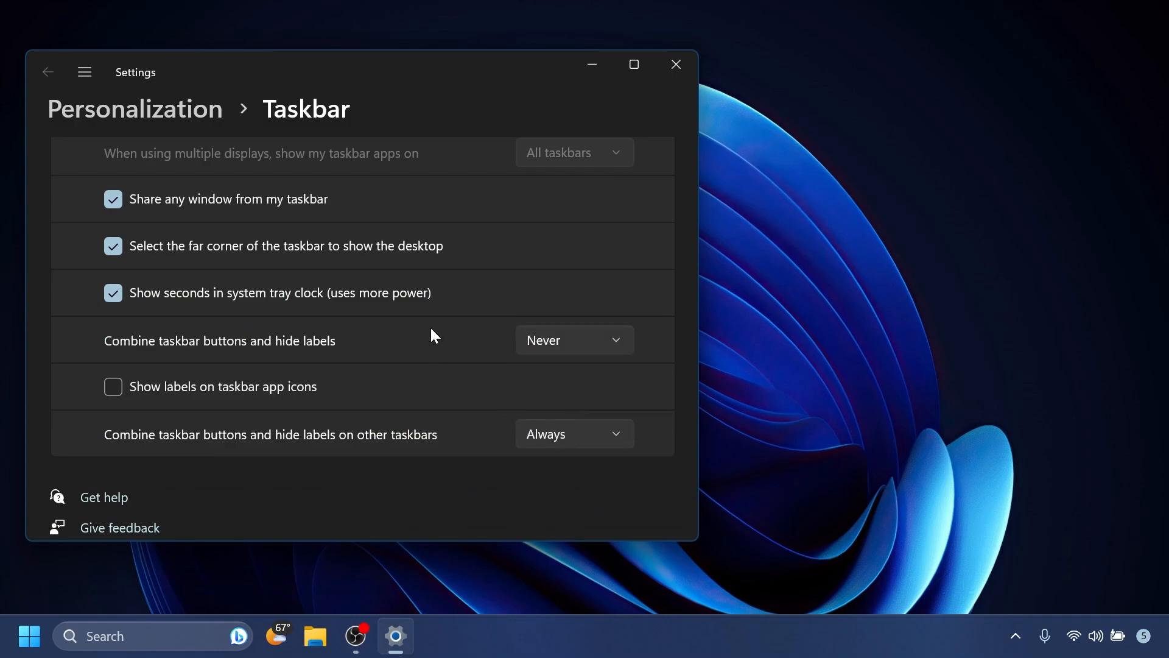
pyautogui.click(47, 72)
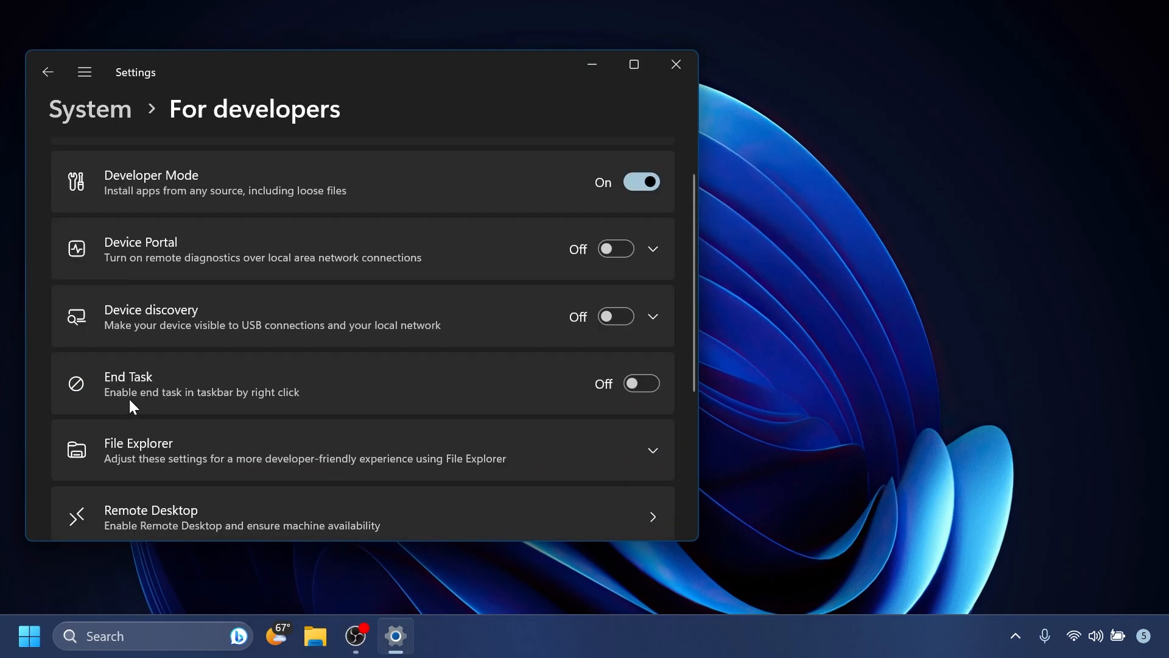
pyautogui.moveTo(266, 403)
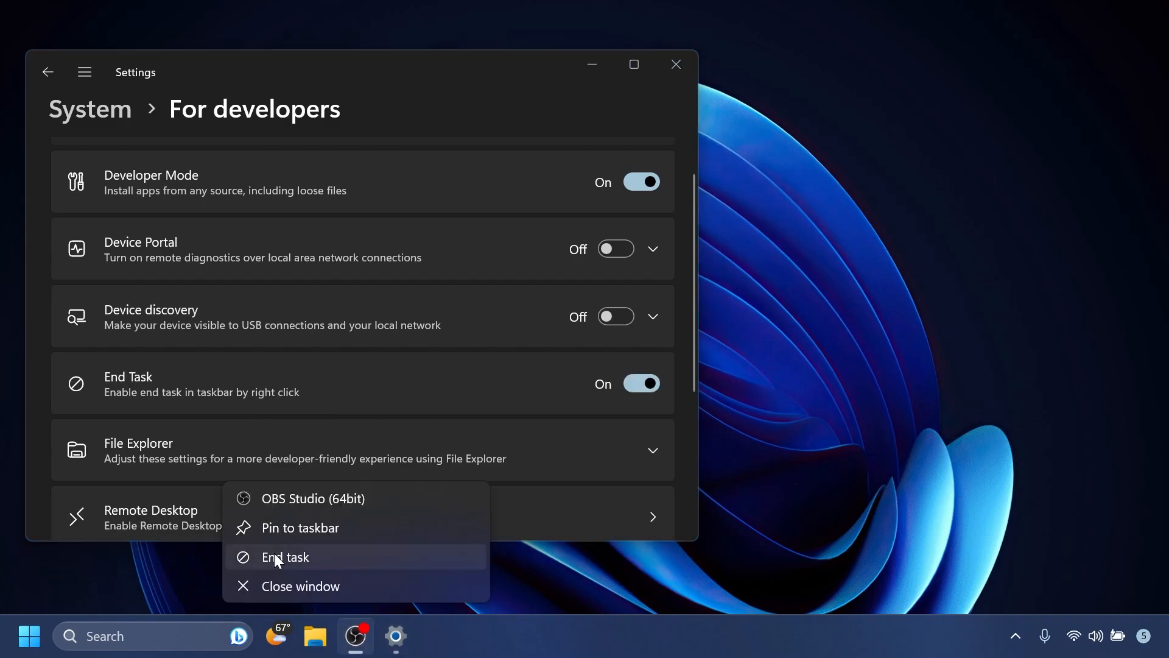
pyautogui.moveTo(306, 565)
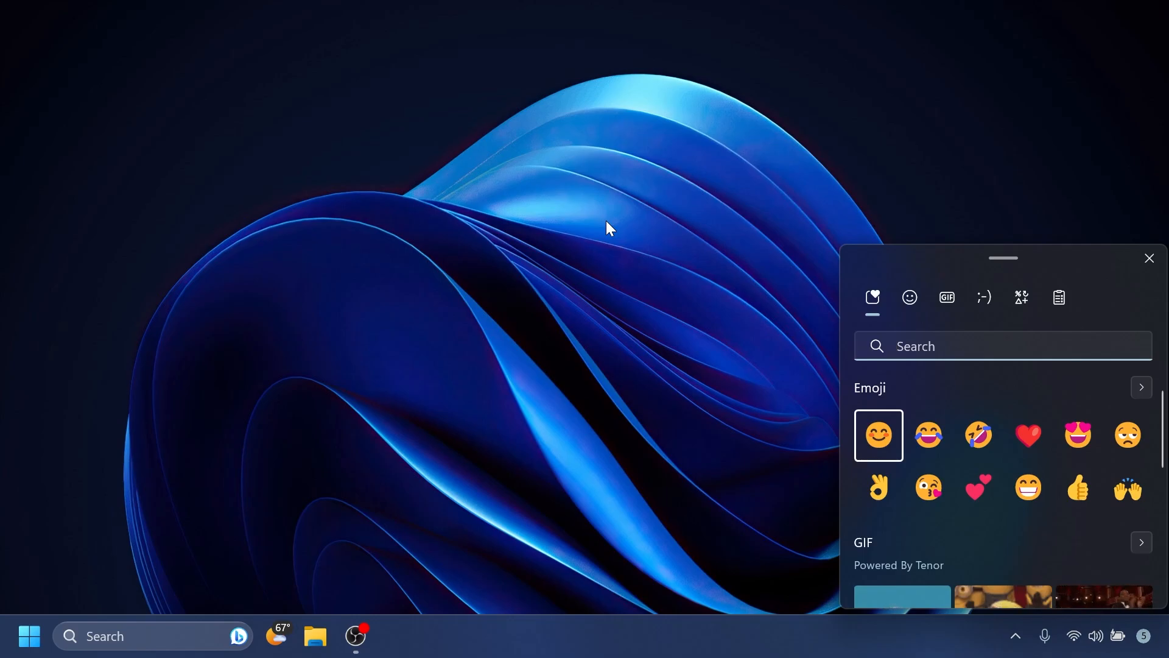
# - Dismiss the emoji picker ahead of the Energy recommendations page
pyautogui.click(999, 345)
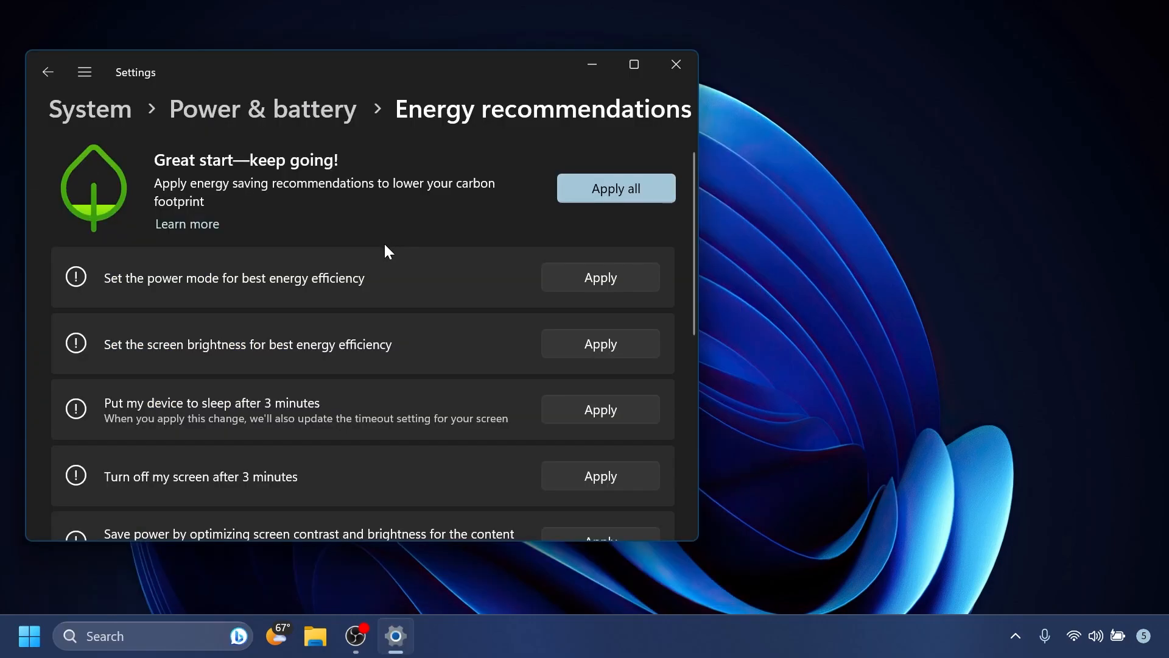
pyautogui.moveTo(536, 139)
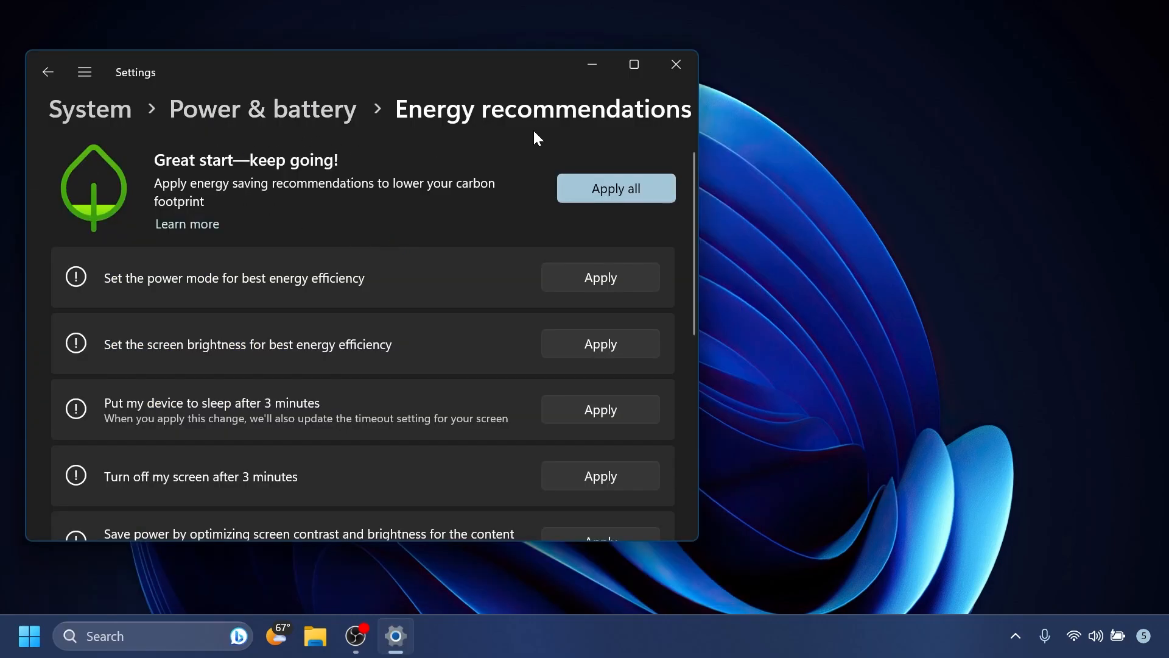
# - Scroll through the energy recommendations and Startup apps, then close Settings
pyautogui.scroll(-3)
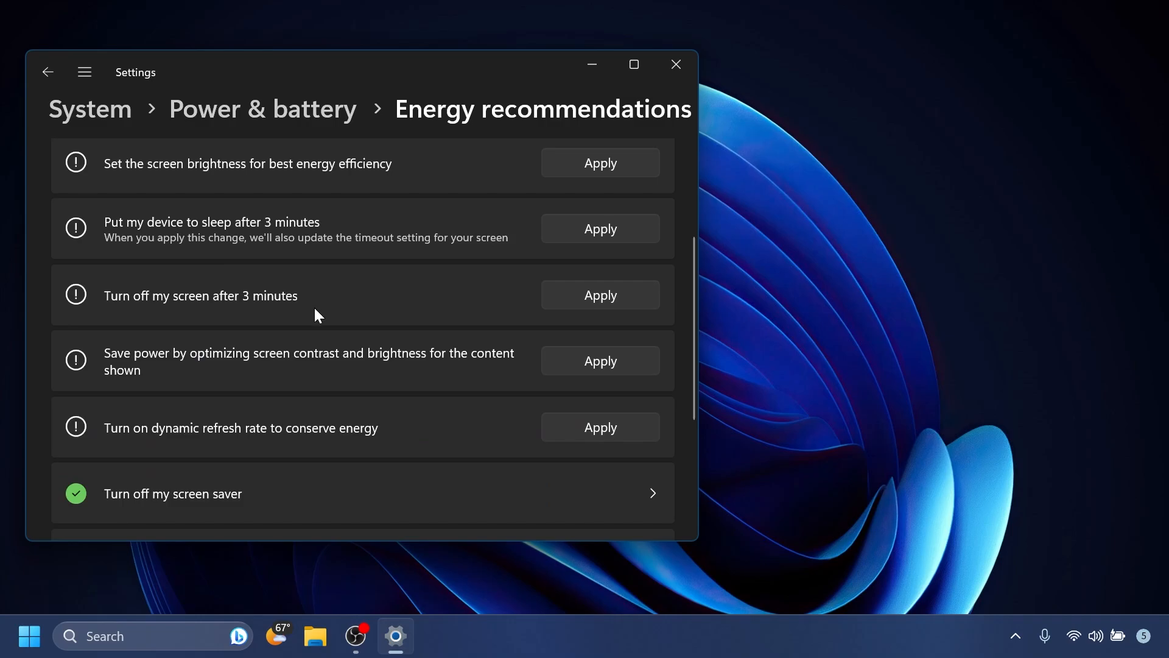
pyautogui.moveTo(205, 460)
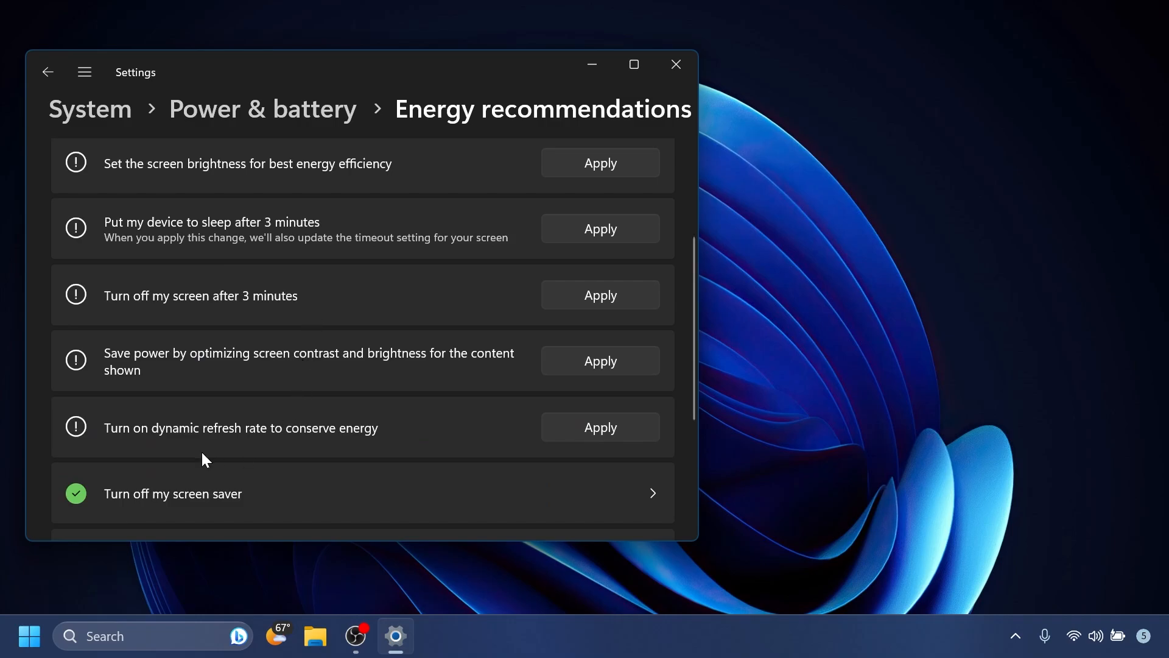
pyautogui.moveTo(351, 439)
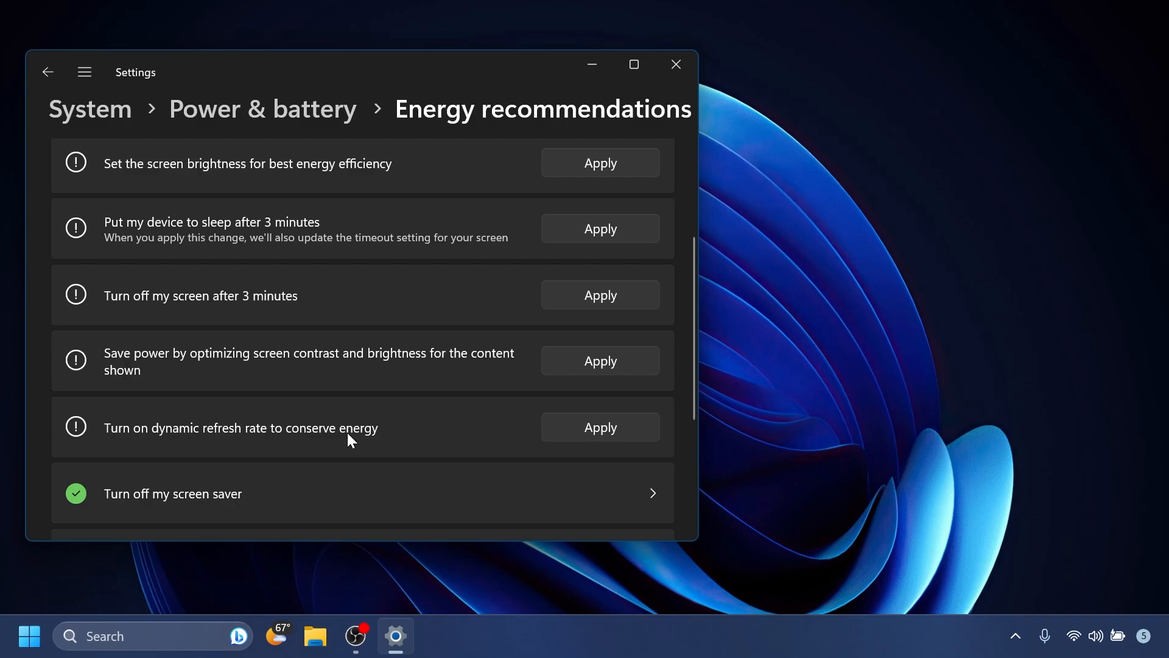
pyautogui.moveTo(373, 438)
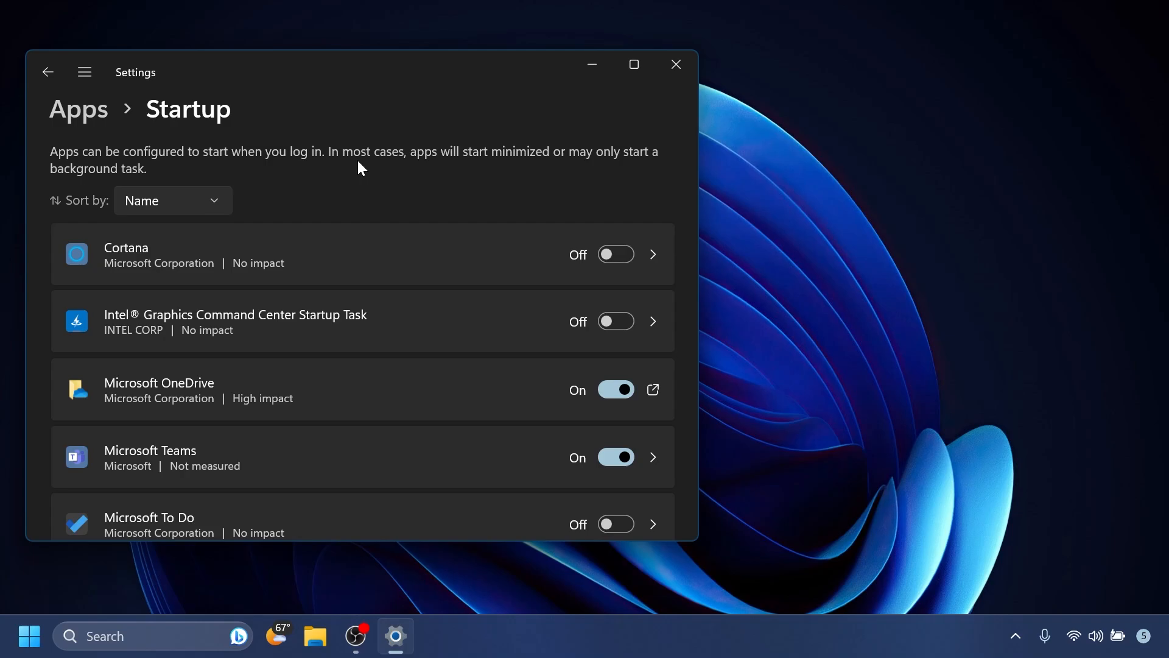
pyautogui.click(675, 64)
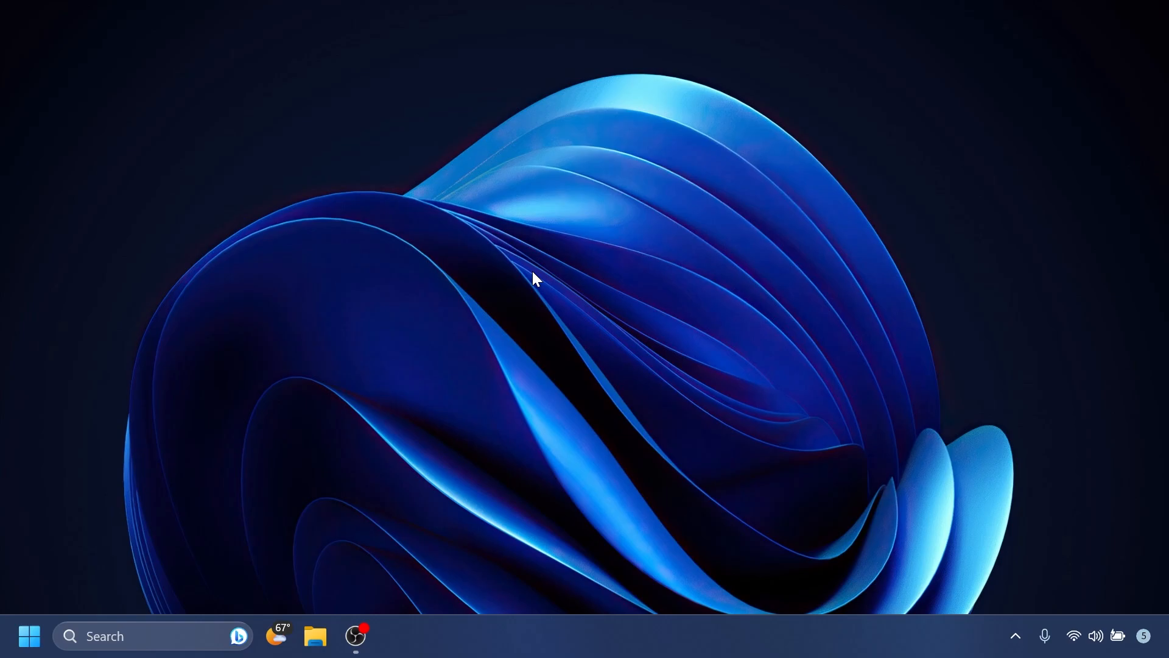
pyautogui.moveTo(956, 381)
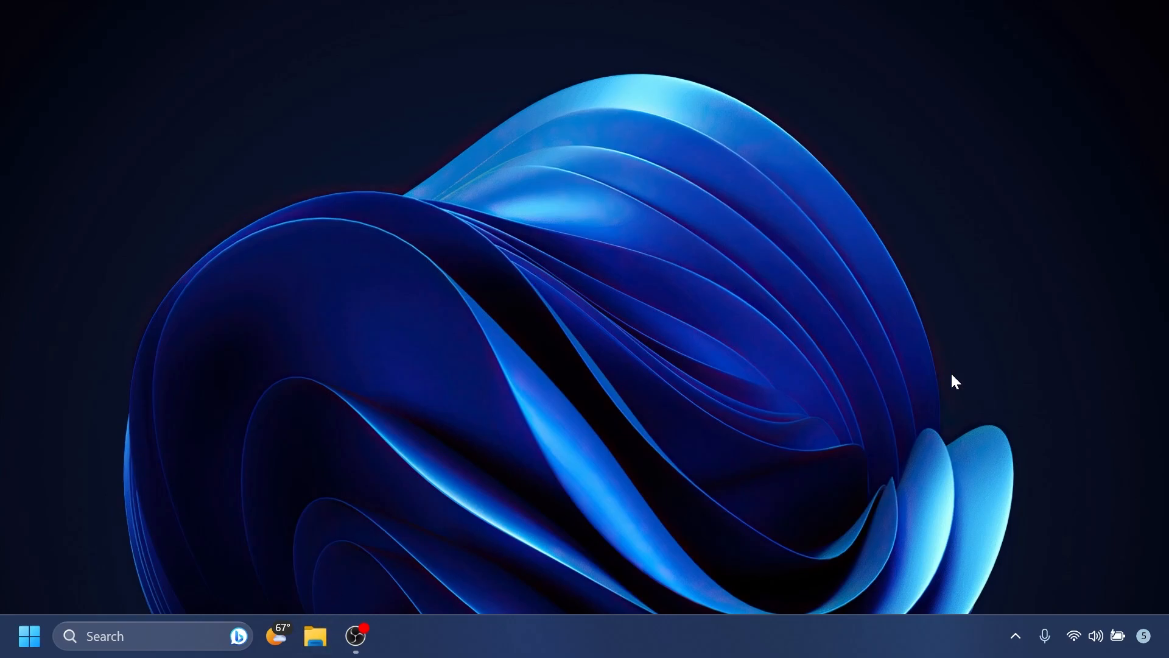
# - Launch File Explorer from the taskbar onto its Home page of Quick access folders
pyautogui.click(314, 635)
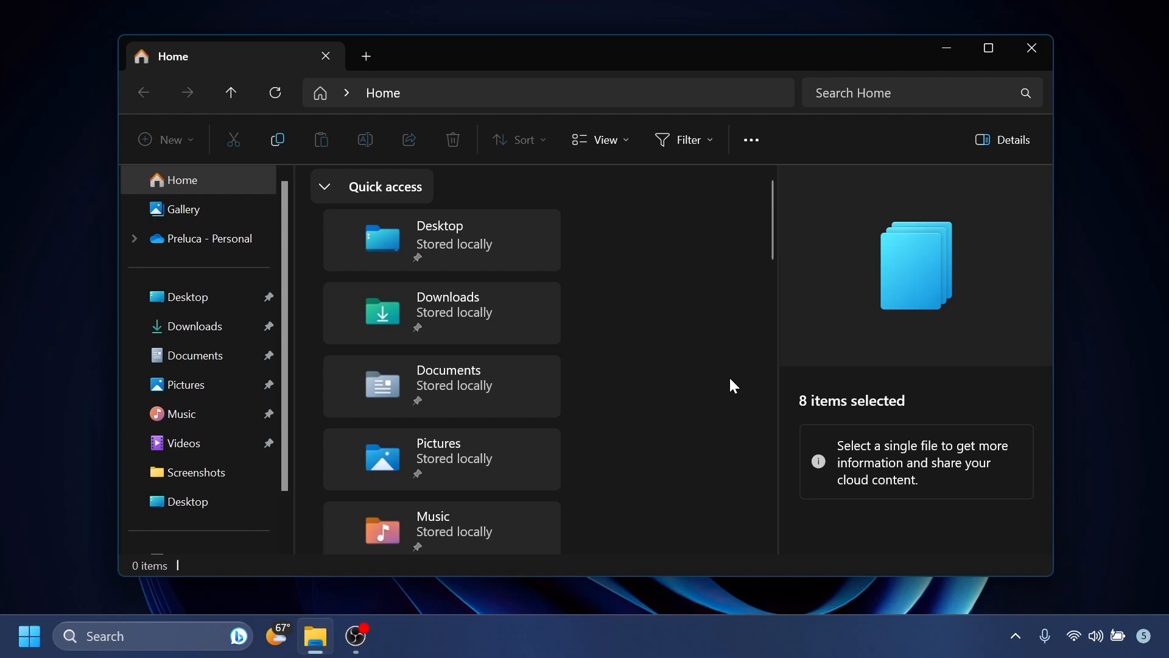
pyautogui.moveTo(706, 293)
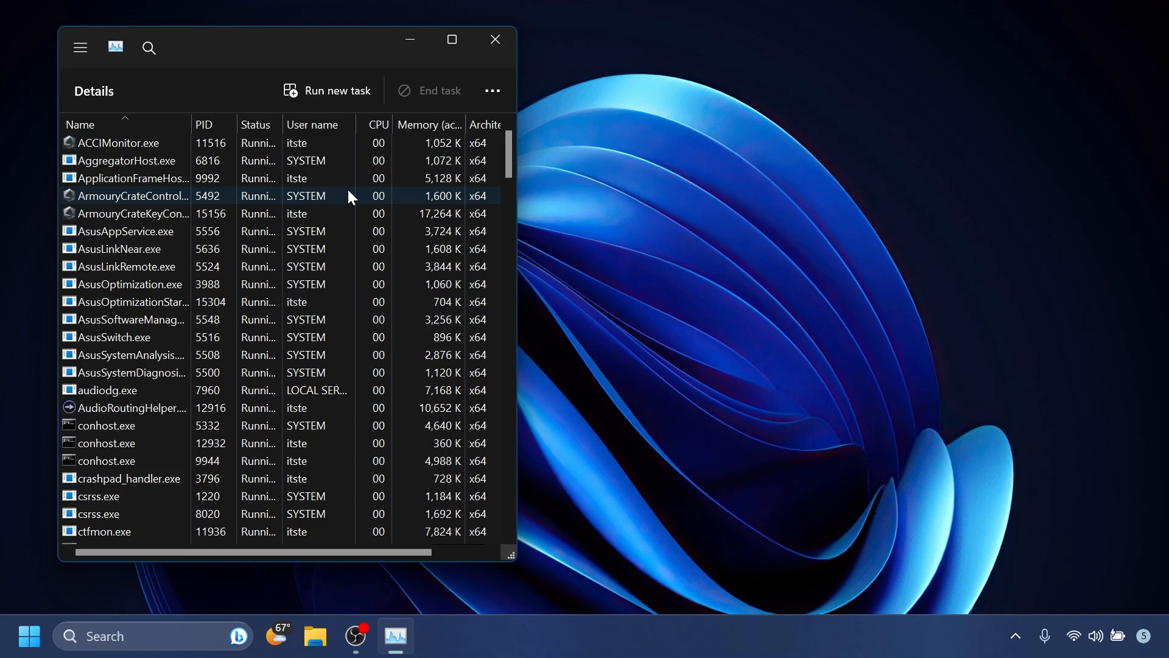
# - Close Task Manager after reviewing the Details process list
pyautogui.click(494, 39)
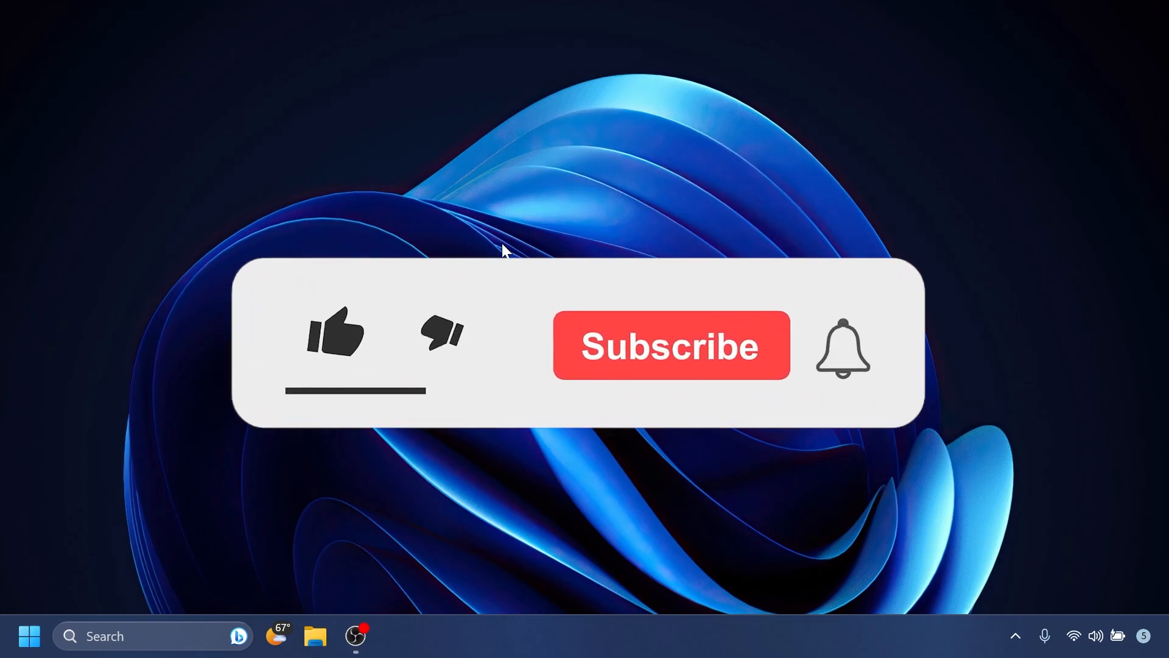
pyautogui.click(336, 336)
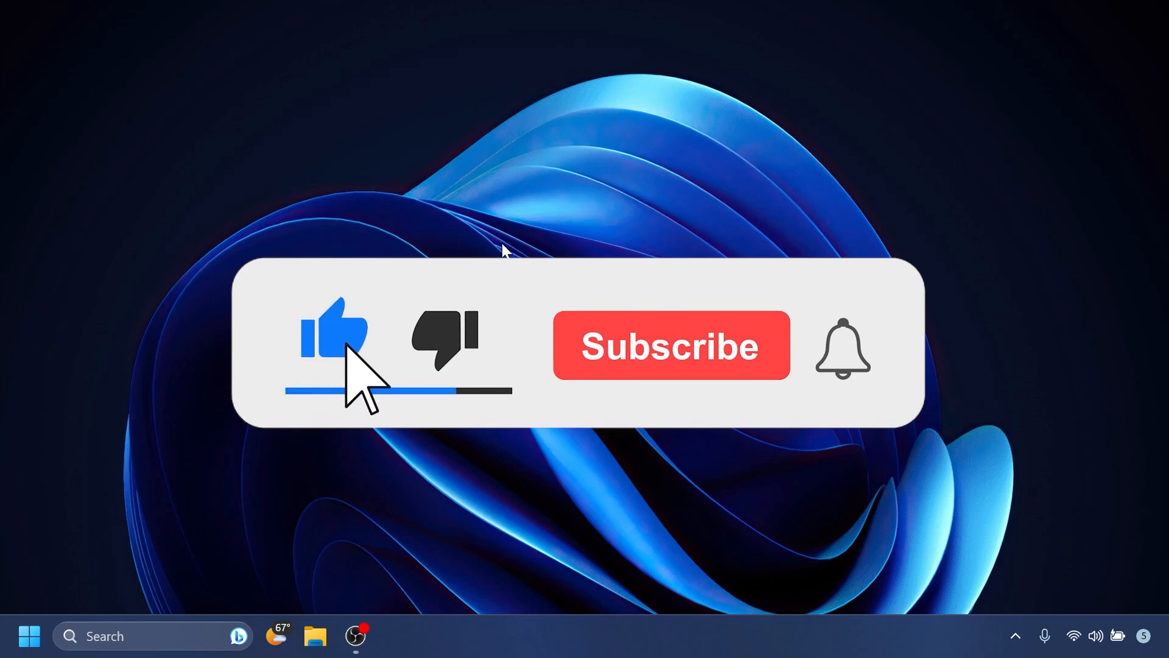
pyautogui.click(668, 345)
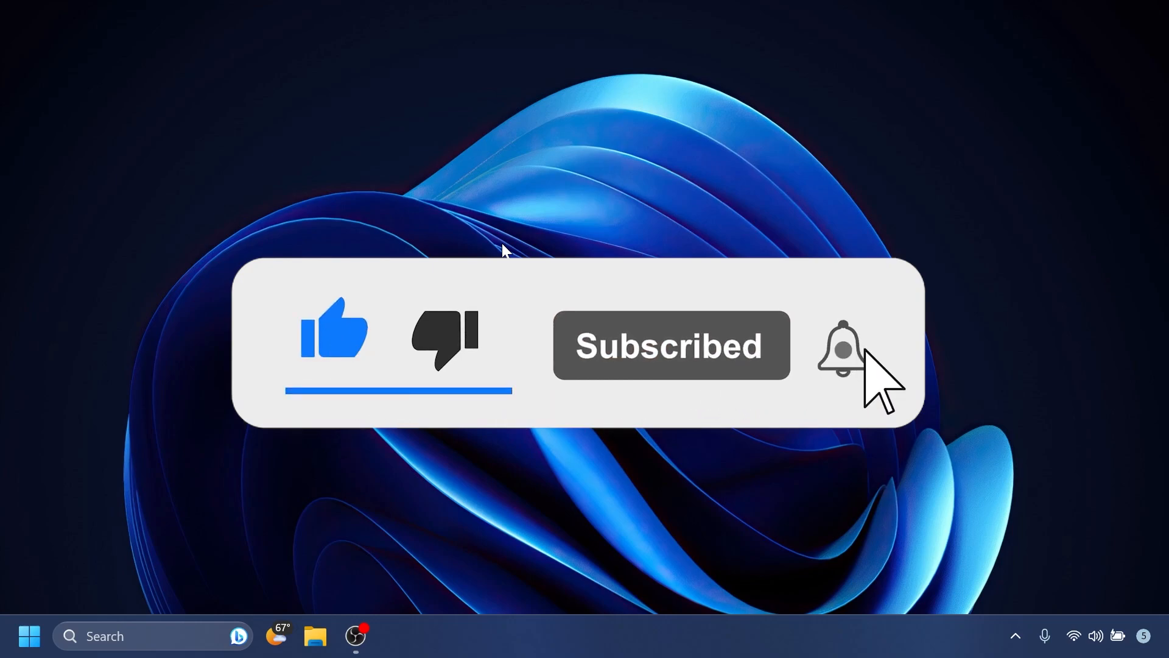